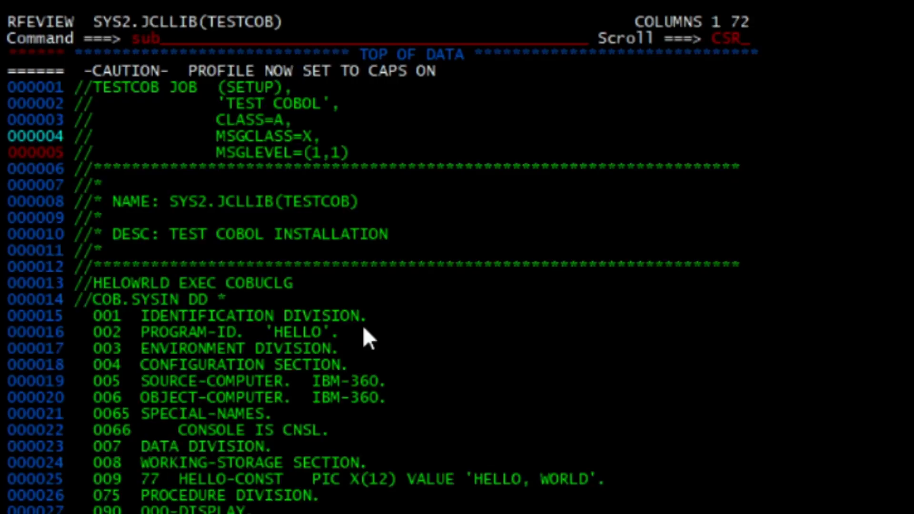
# Scroll to the Windows Setup files and start downloading wc3270-4.5alpha1-setup.exe from the bgp.nu link
pyautogui.press('Enter')
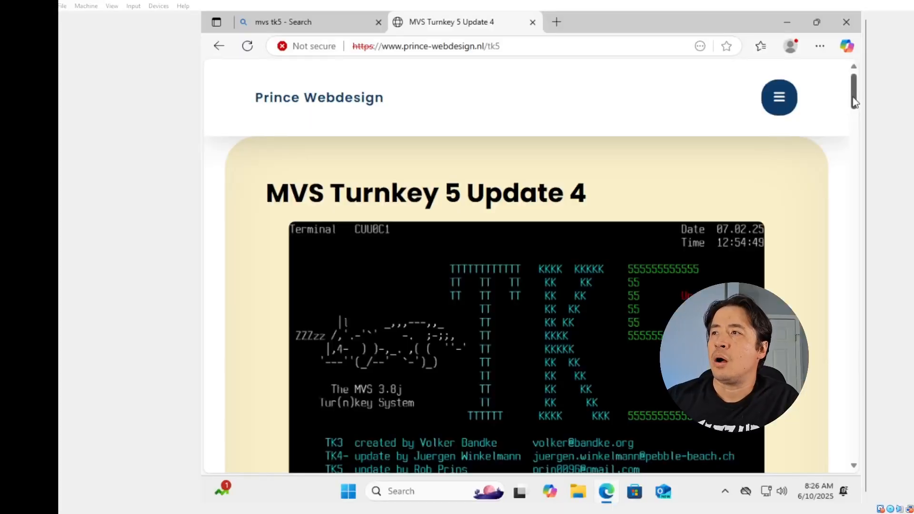
pyautogui.scroll(-3)
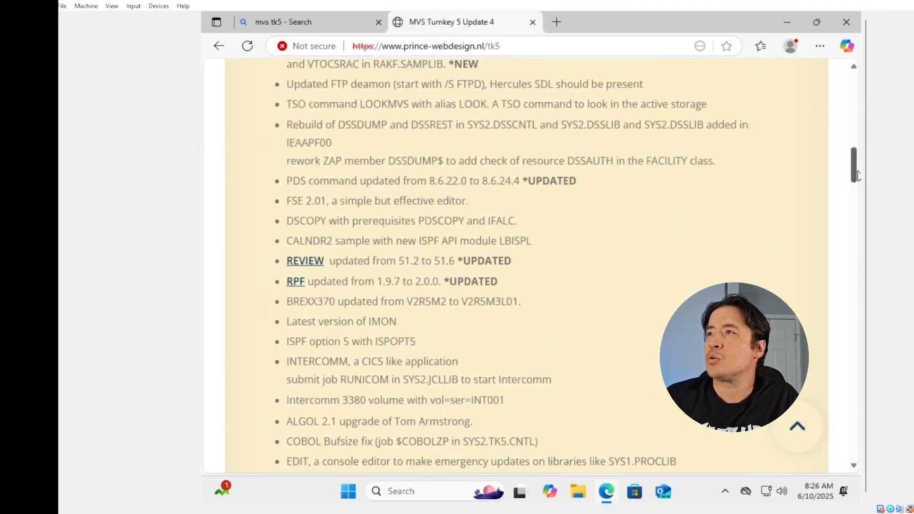
pyautogui.scroll(-3)
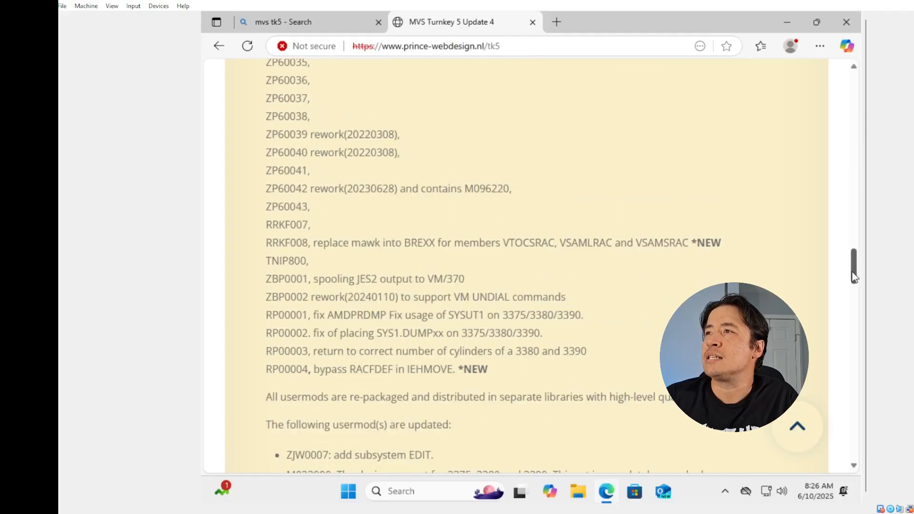
pyautogui.scroll(-3)
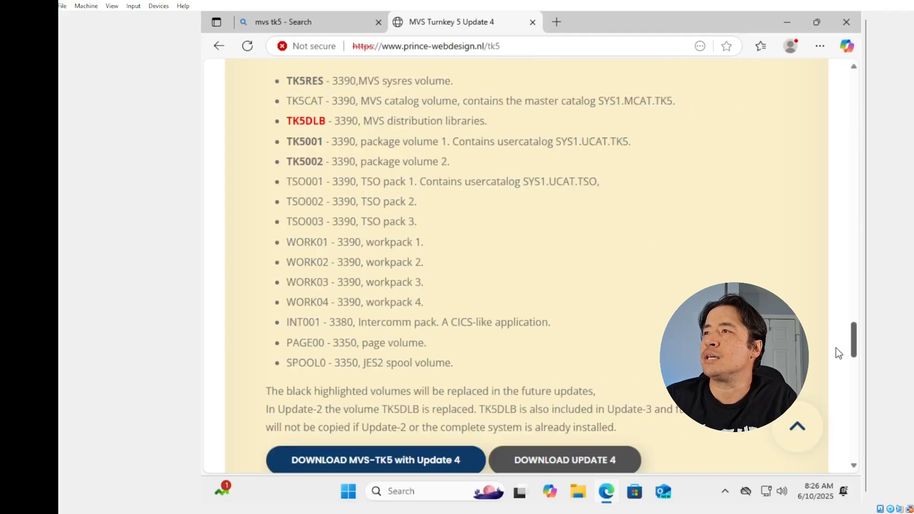
pyautogui.scroll(-3)
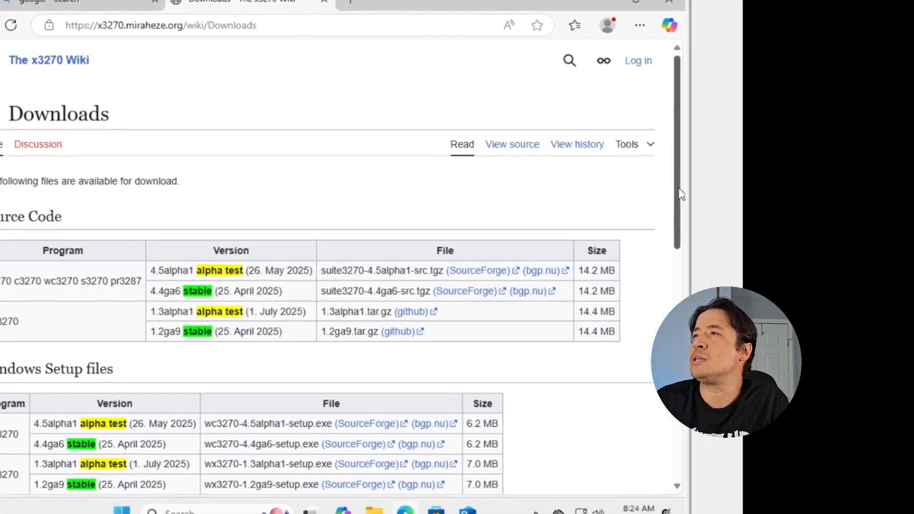
pyautogui.scroll(-3)
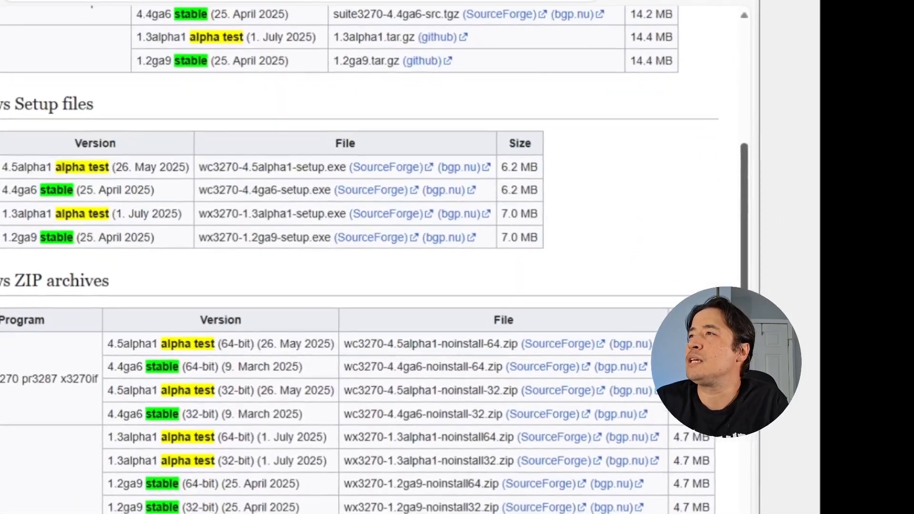
pyautogui.scroll(-3)
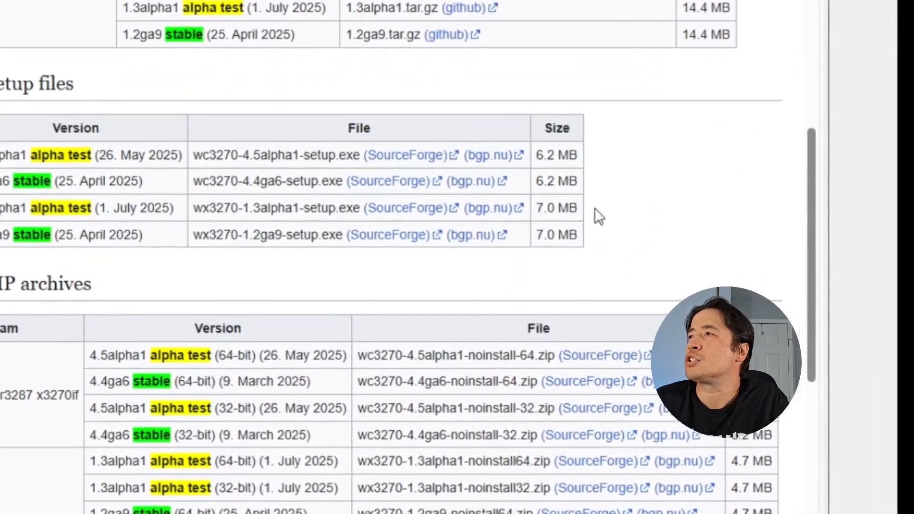
pyautogui.scroll(-3)
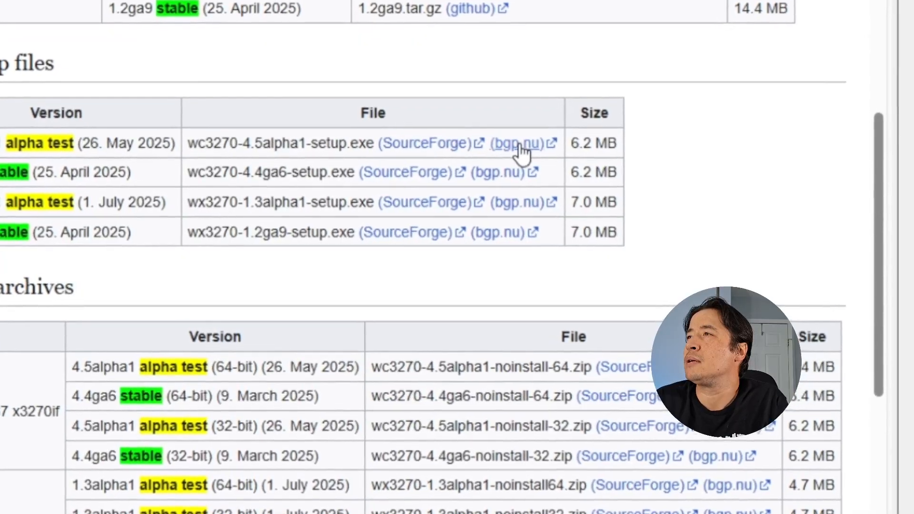
pyautogui.click(515, 144)
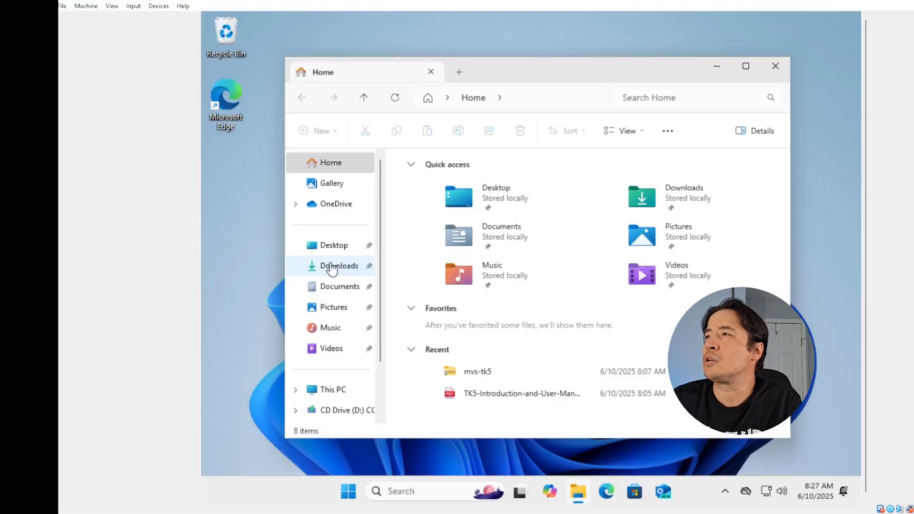
# Go to Downloads and start Extract All on the mvs-tk5 archive
pyautogui.click(339, 266)
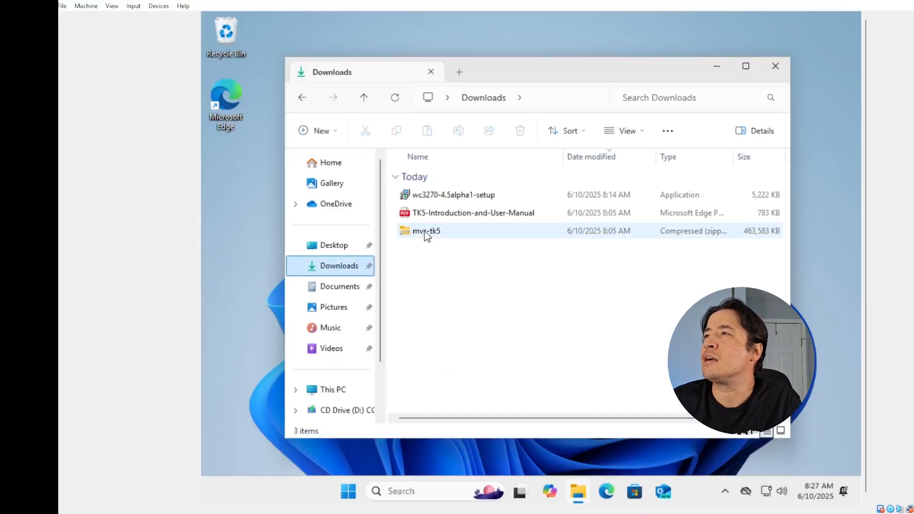
pyautogui.rightClick(427, 231)
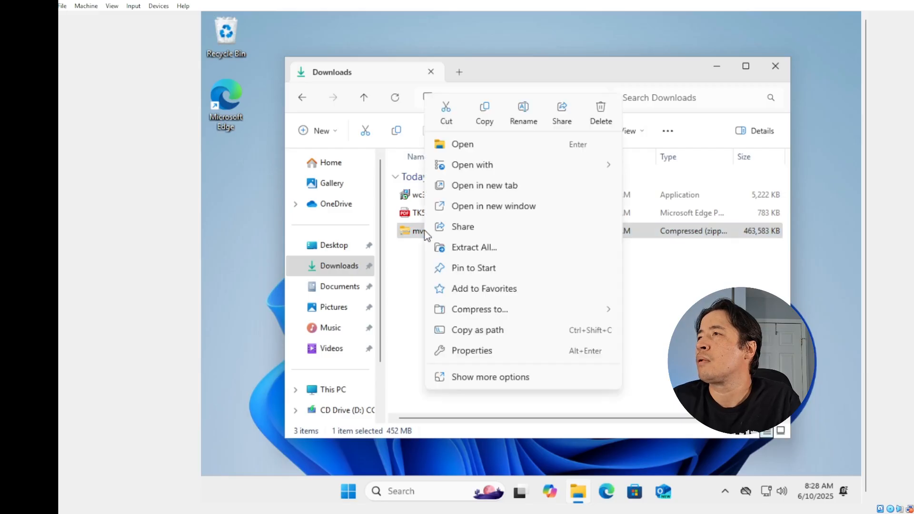
pyautogui.click(474, 248)
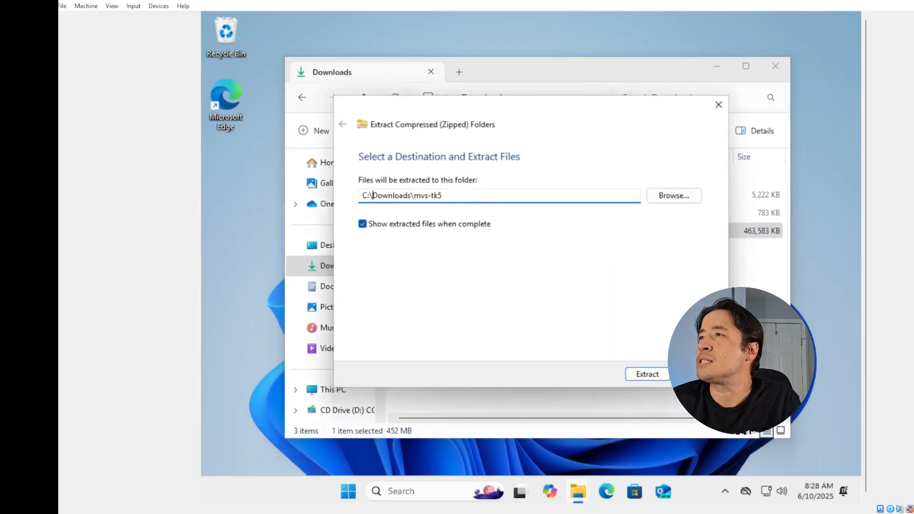
# Set the destination to C:\mvs\mvs-tk5 and extract the archive there
pyautogui.write('mvs\\')
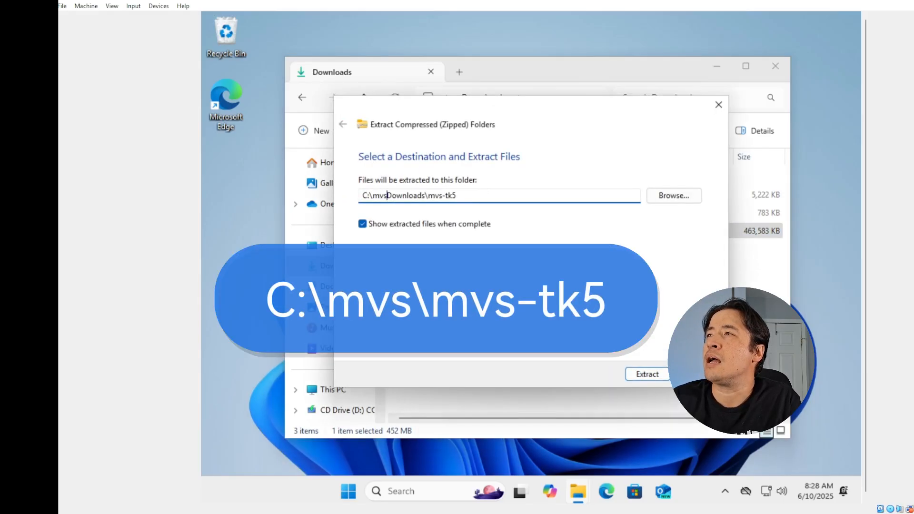
pyautogui.write('C:\\mvss\\mvs-tk5')
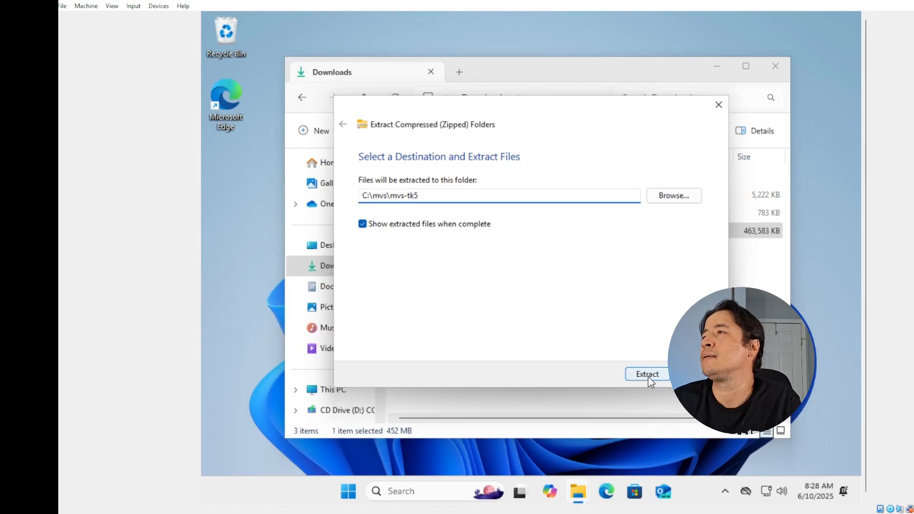
pyautogui.click(647, 373)
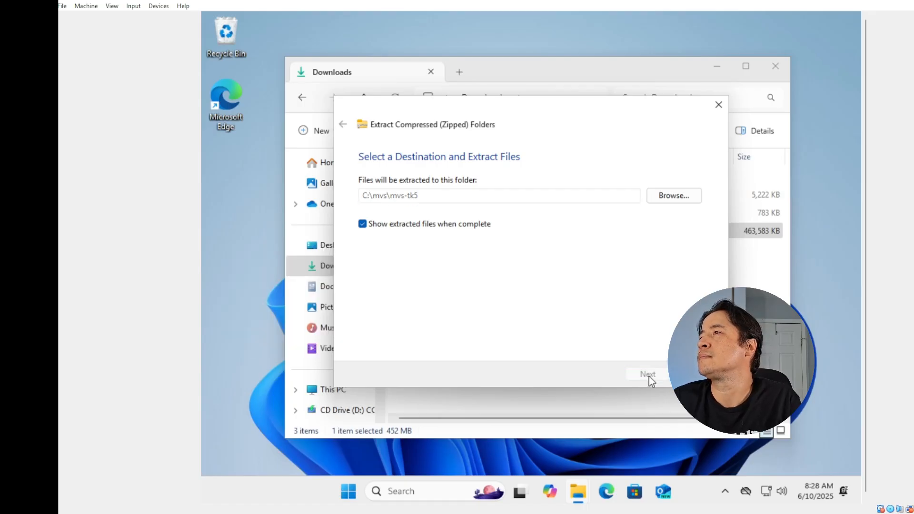
pyautogui.click(647, 374)
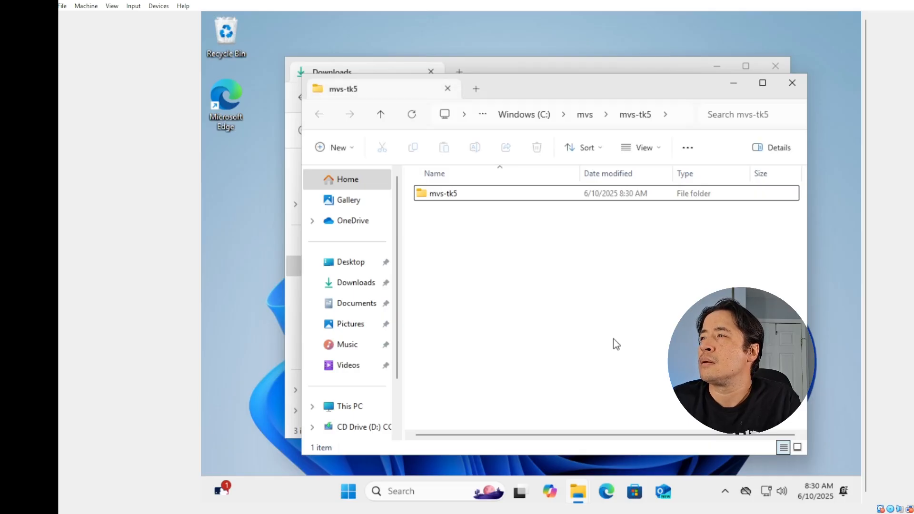
pyautogui.moveTo(544, 373)
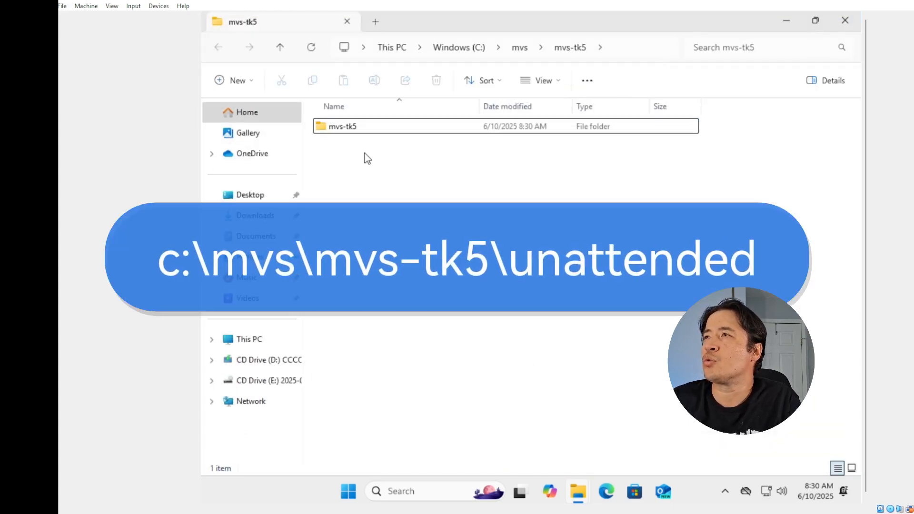
# Navigate into mvs-tk5 and then into its unattended folder
pyautogui.click(342, 126)
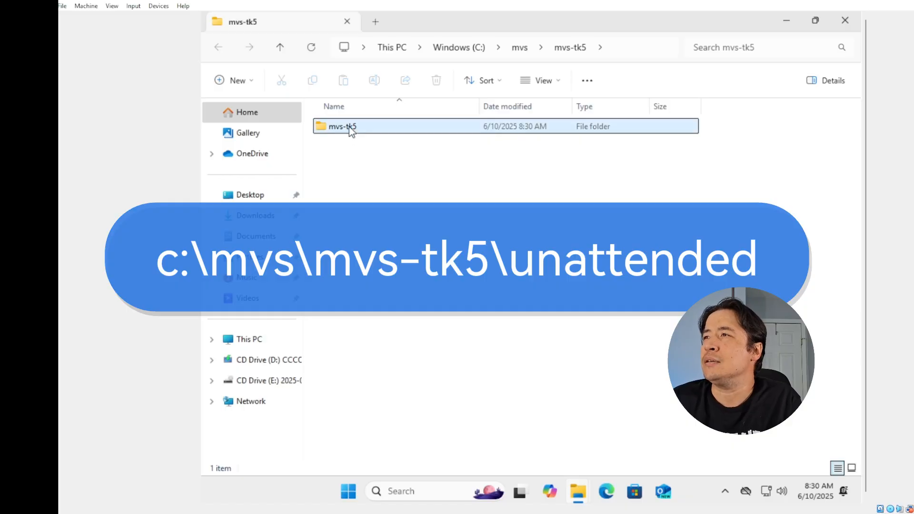
pyautogui.doubleClick(341, 127)
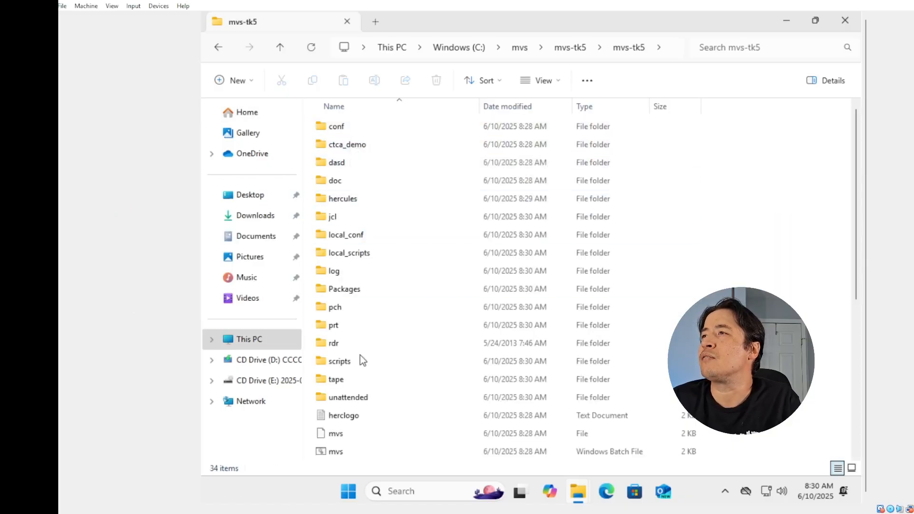
pyautogui.doubleClick(348, 397)
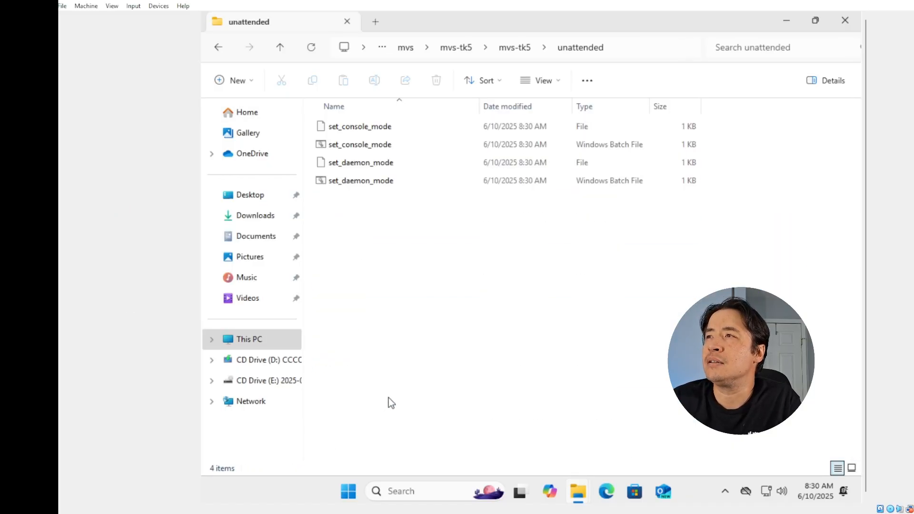
# Run the set_console_mode batch file so a new mode file appears
pyautogui.click(360, 144)
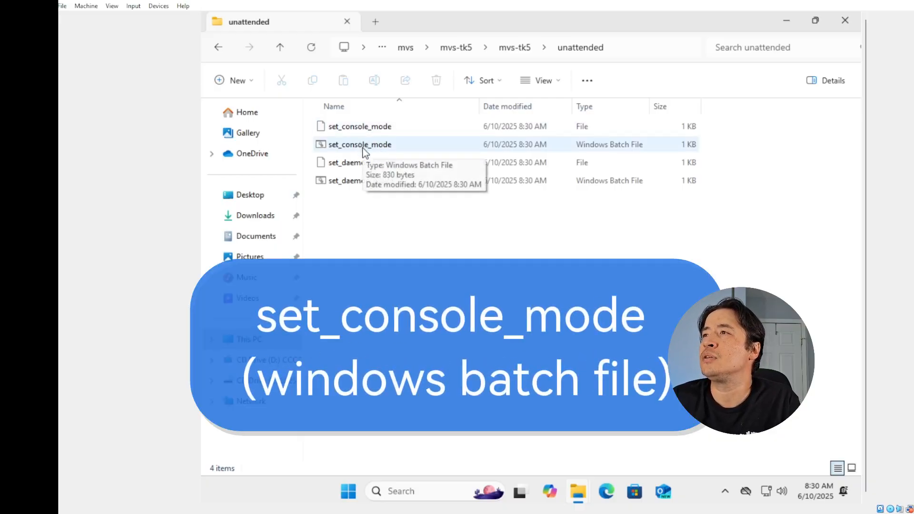
pyautogui.click(359, 143)
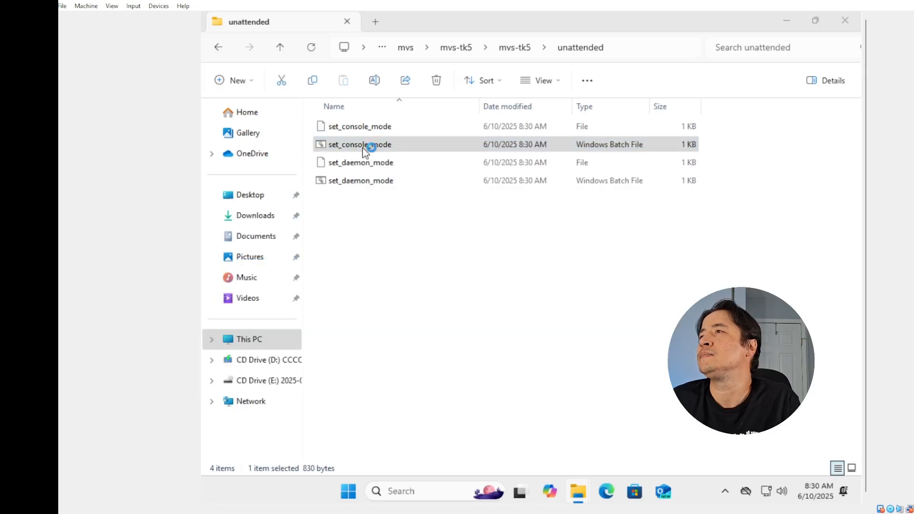
pyautogui.click(360, 144)
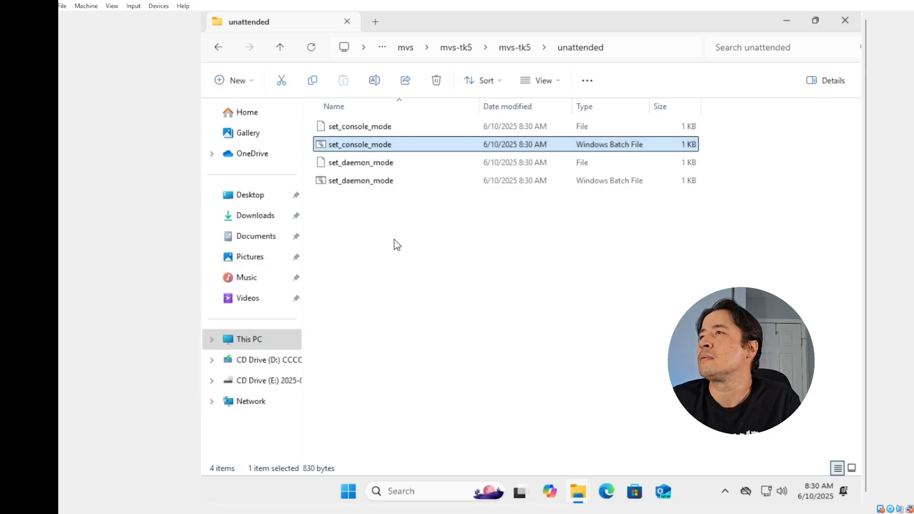
pyautogui.doubleClick(360, 144)
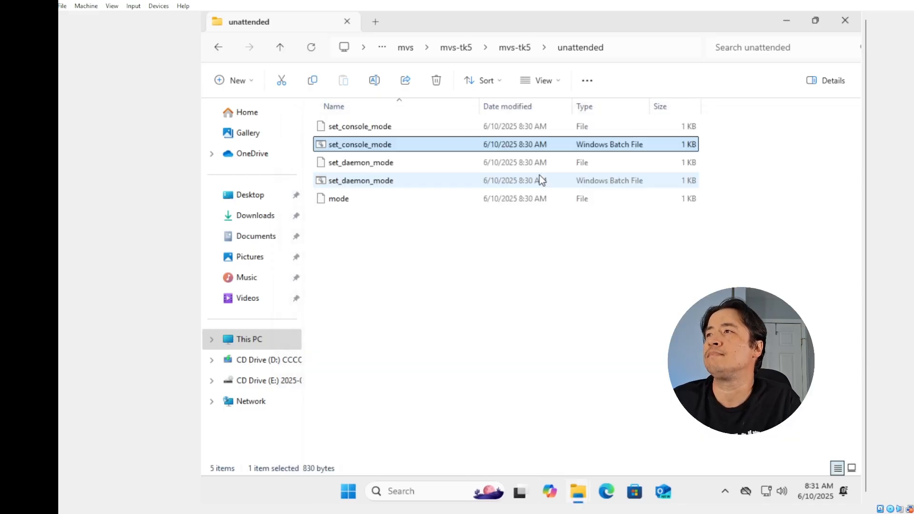
pyautogui.moveTo(558, 178)
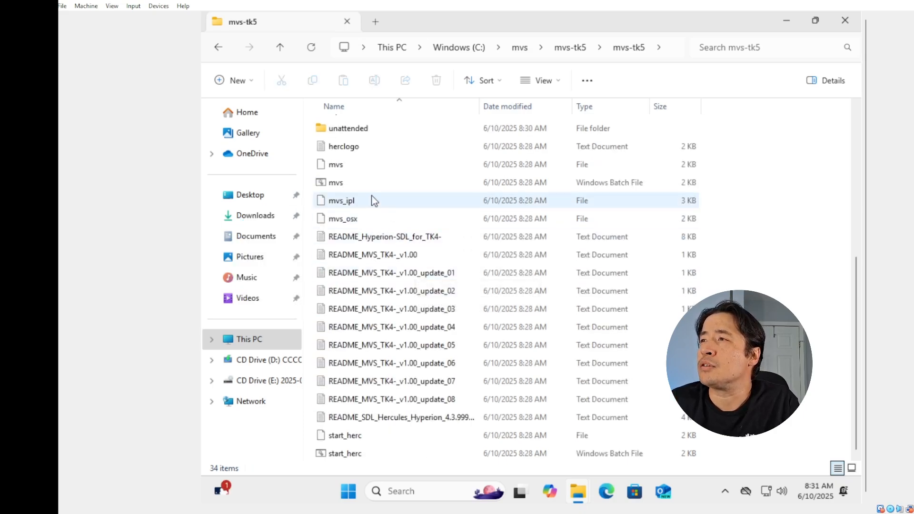
# Launch the mvs batch file and proceed past the Windows SmartScreen warning
pyautogui.click(336, 183)
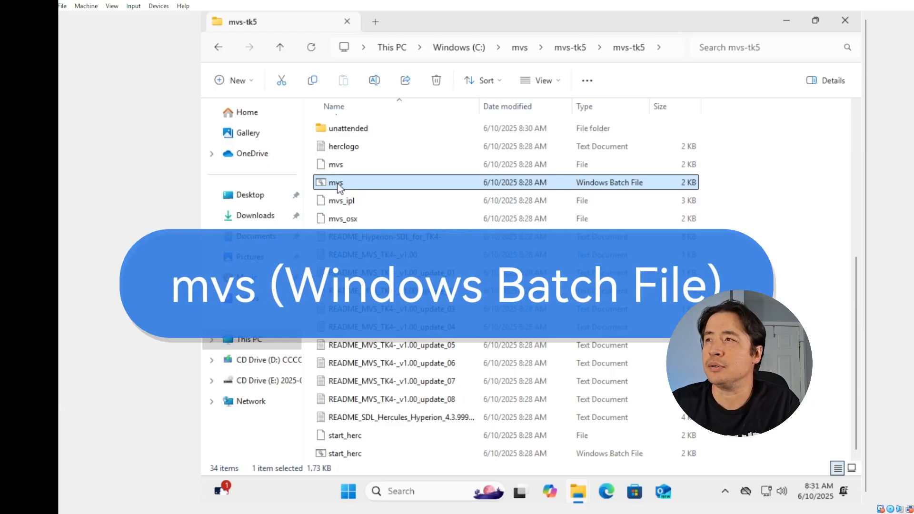
pyautogui.doubleClick(335, 181)
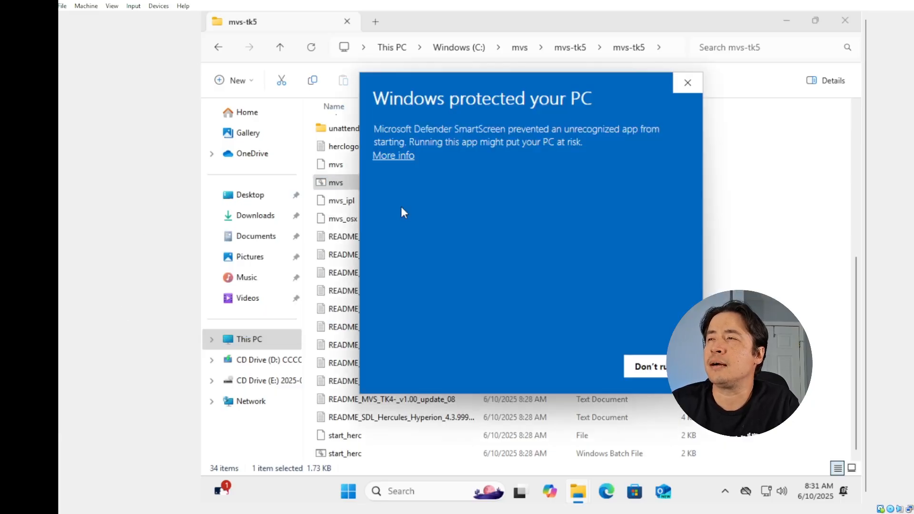
pyautogui.moveTo(577, 351)
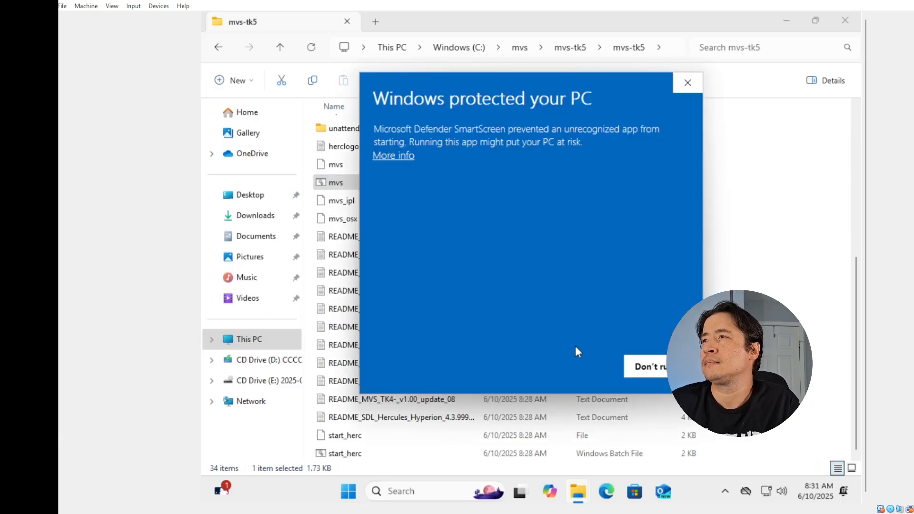
pyautogui.click(393, 155)
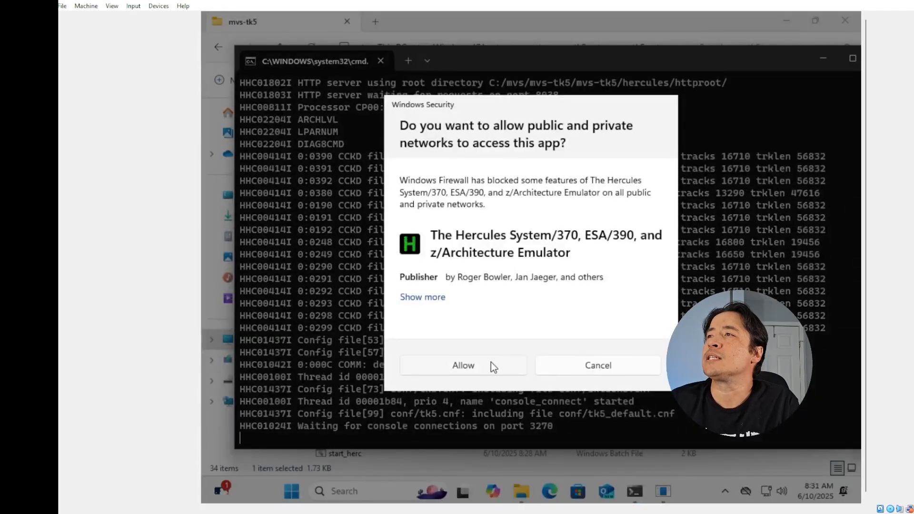
# Allow Hercules through the Windows firewall so the TK5 banner appears
pyautogui.click(463, 366)
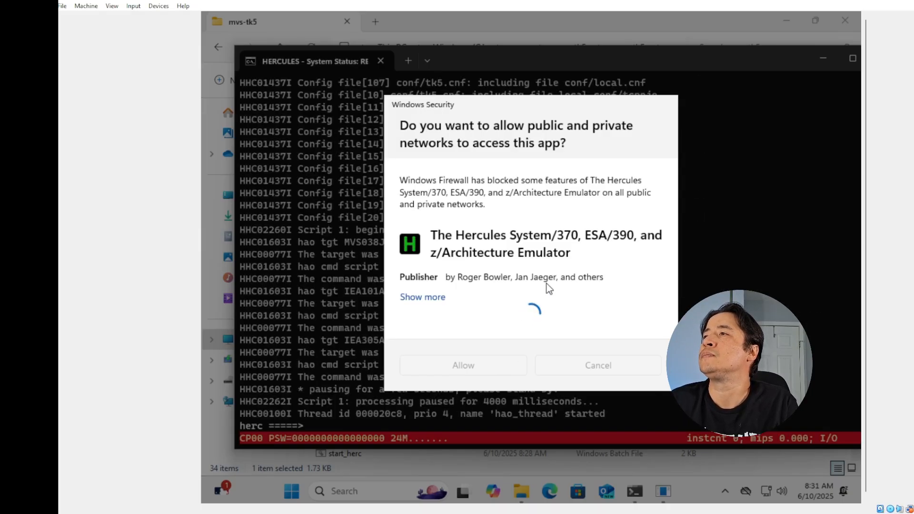
pyautogui.click(462, 365)
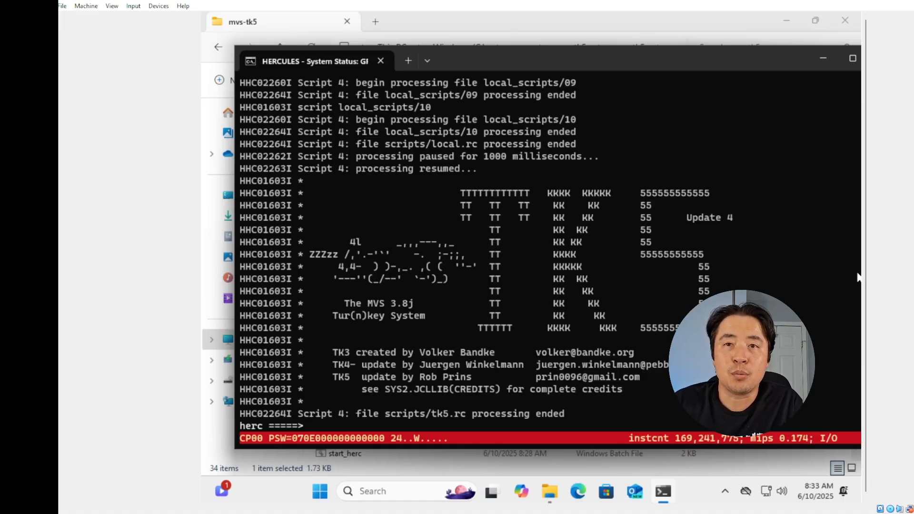
pyautogui.moveTo(414, 402)
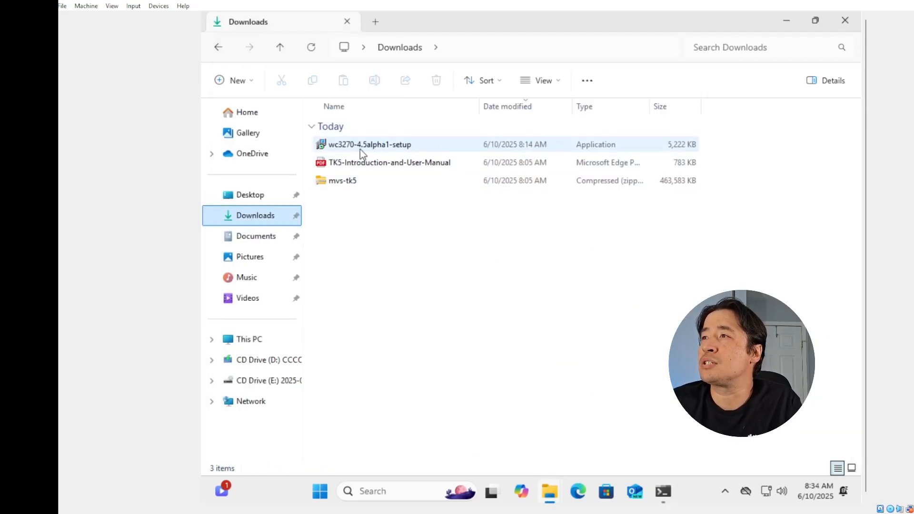
pyautogui.moveTo(362, 145)
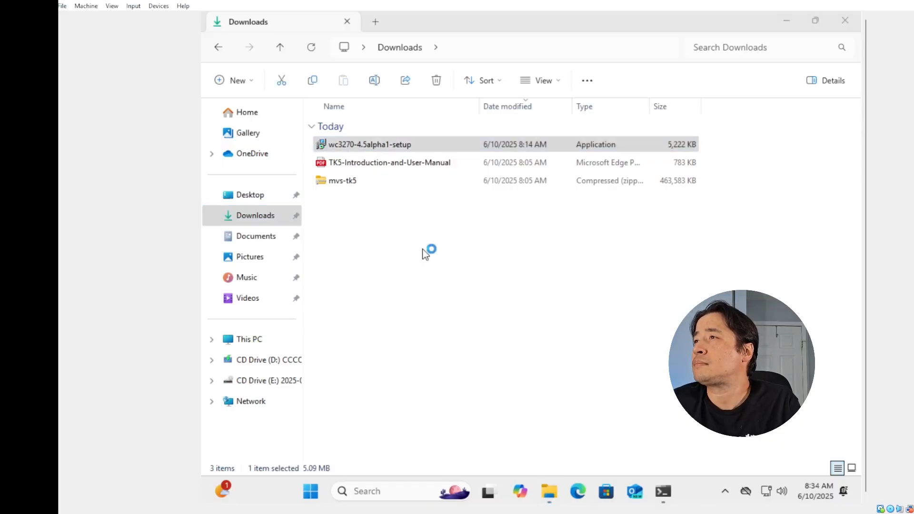
# Install wc3270 4.5alpha1 with default location, full components and desktop icons, then finish into the Session Wizard
pyautogui.doubleClick(370, 144)
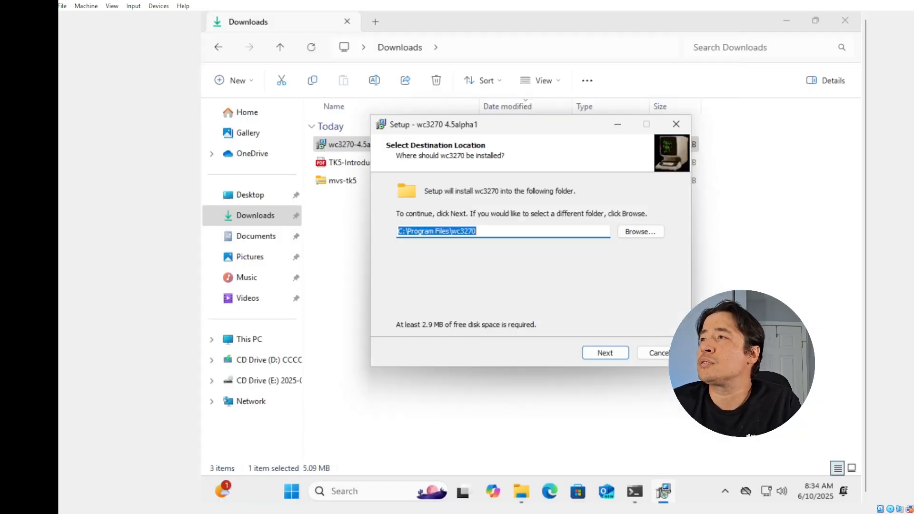
pyautogui.click(605, 352)
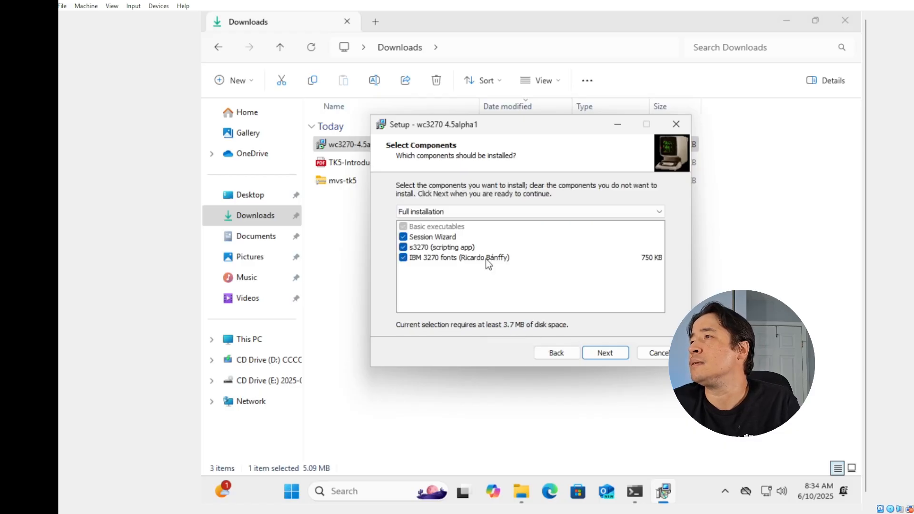
pyautogui.click(604, 352)
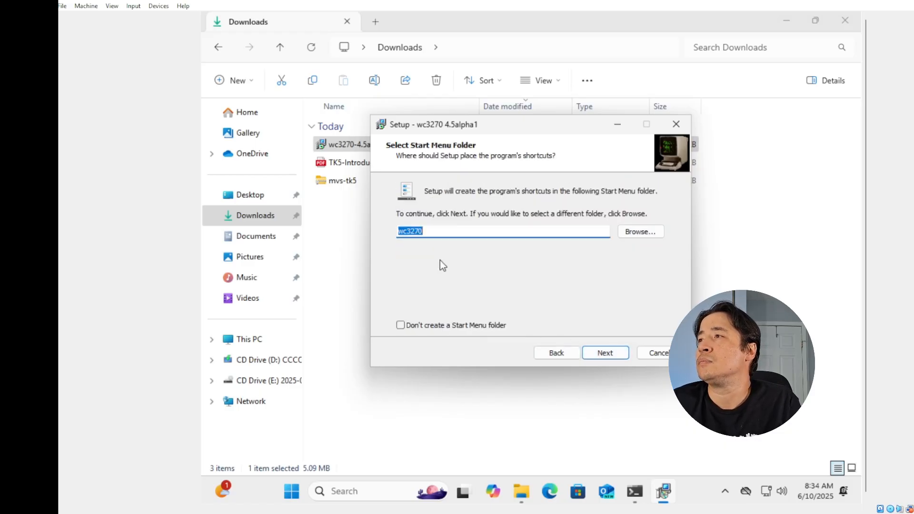
pyautogui.click(604, 352)
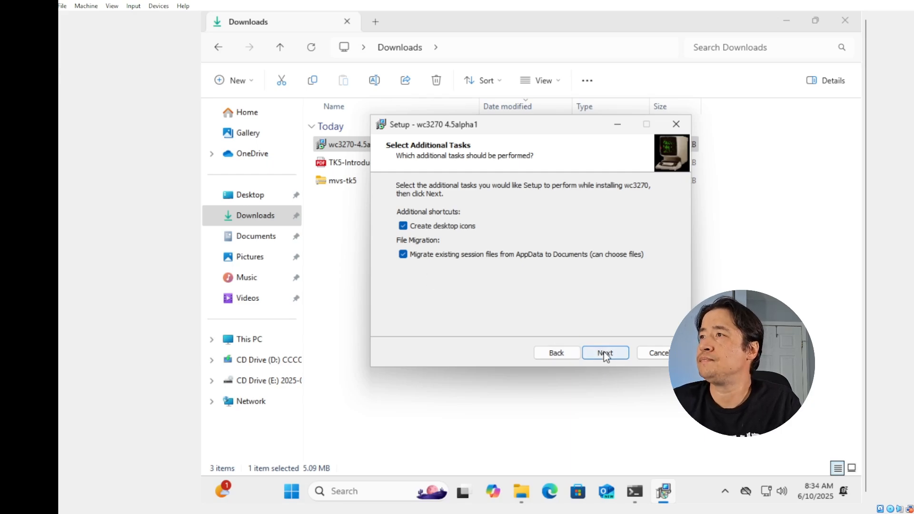
pyautogui.click(604, 352)
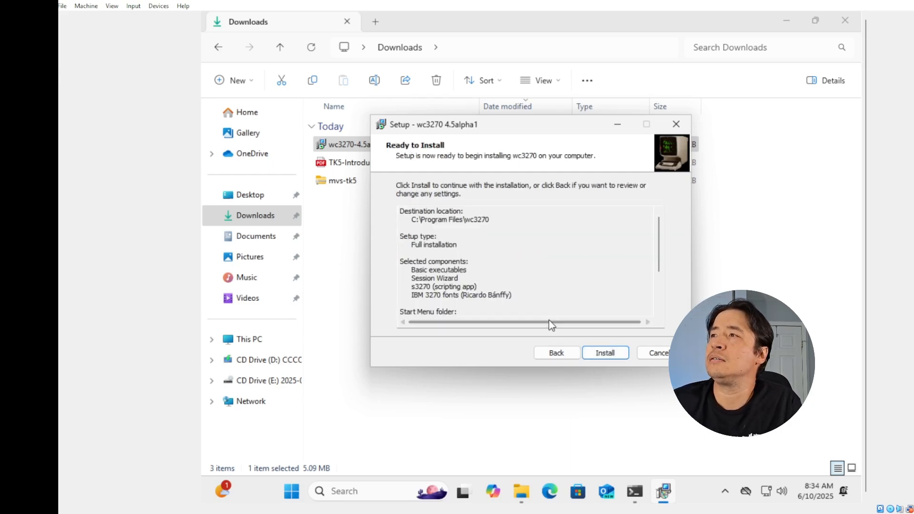
pyautogui.click(605, 352)
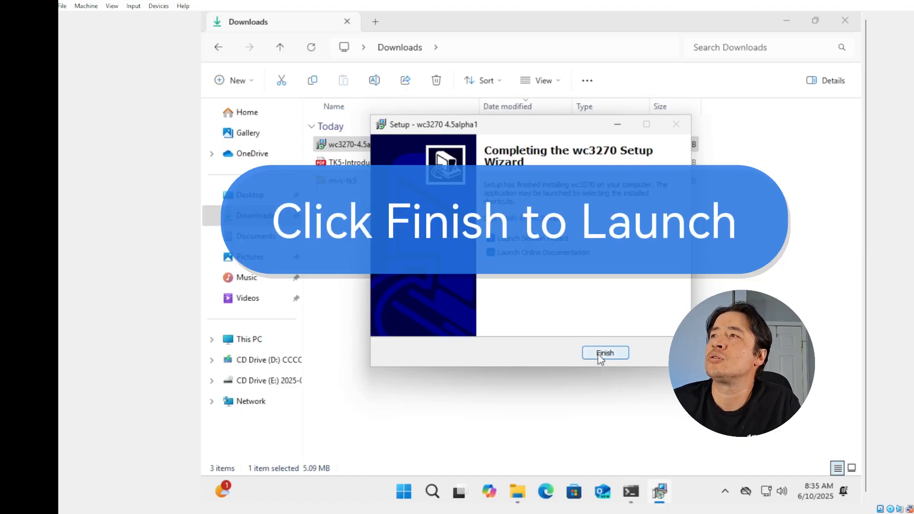
pyautogui.click(604, 353)
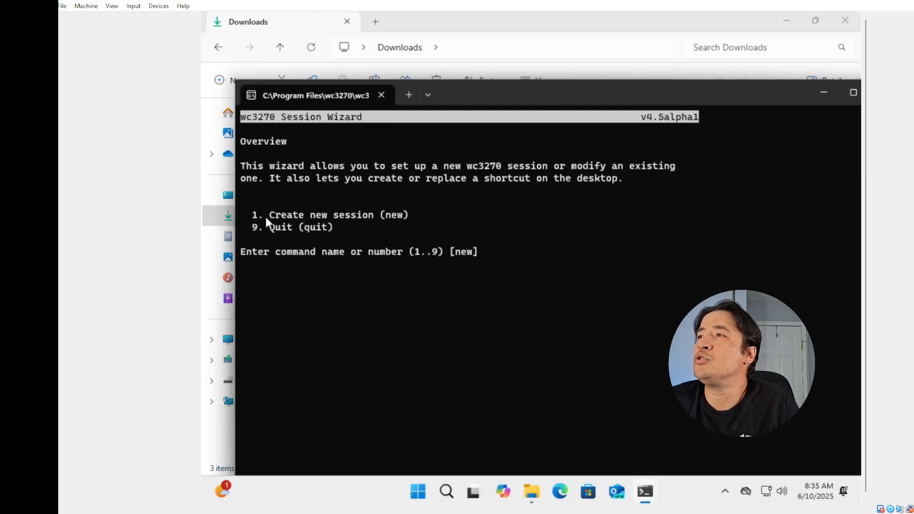
# Create a new session named mvs with host 127.0.0.1
pyautogui.click(330, 214)
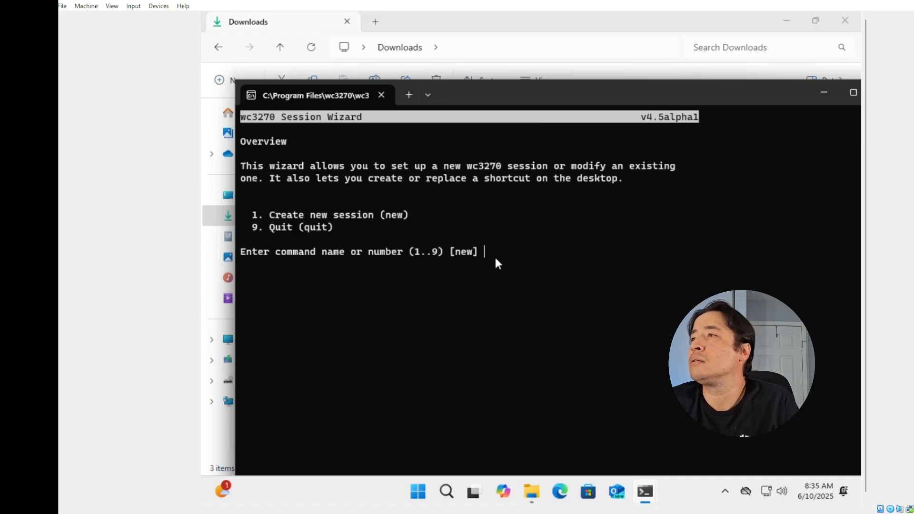
pyautogui.write('1')
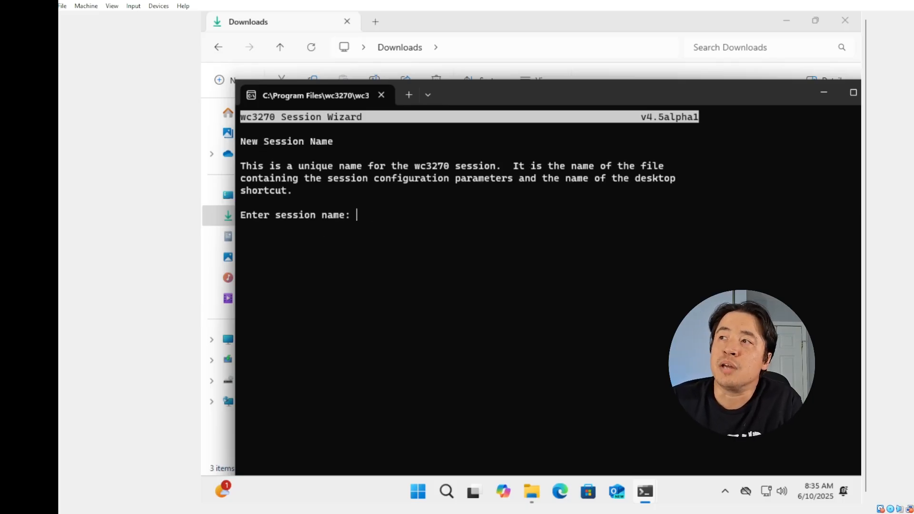
pyautogui.write('mvs]')
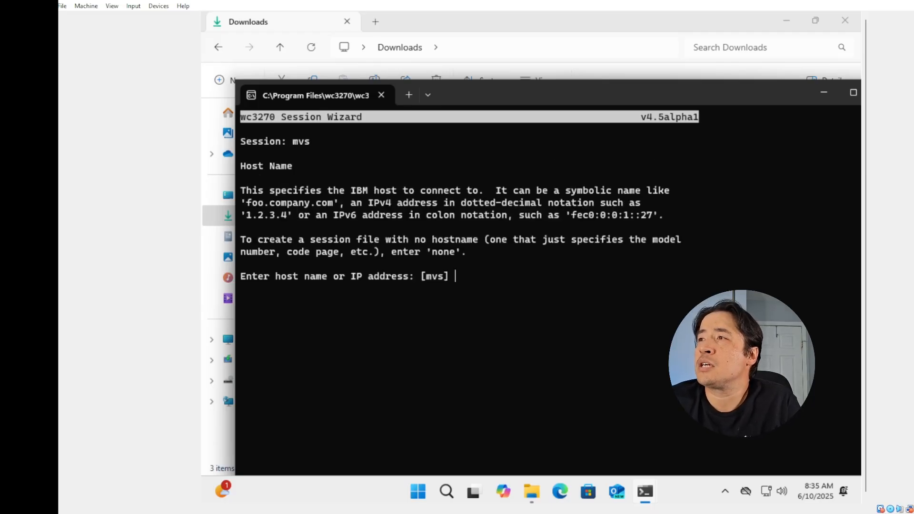
pyautogui.write('127.0.0.1')
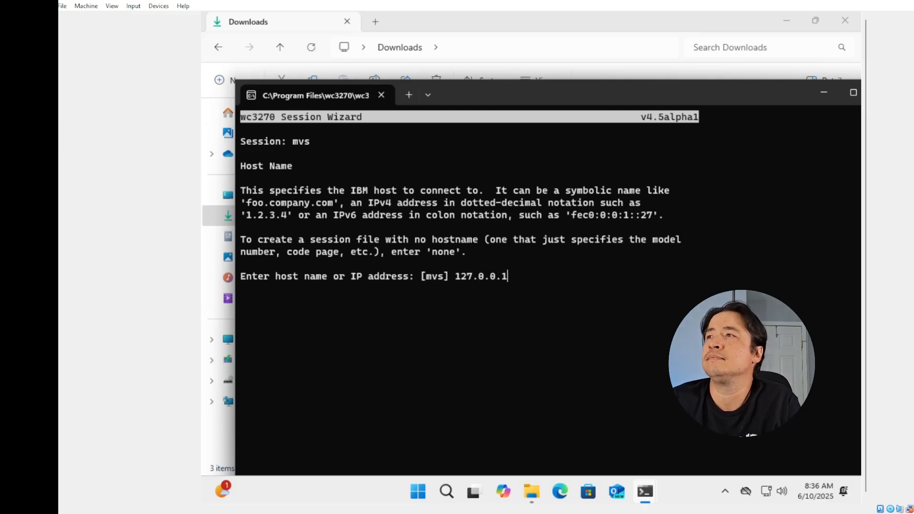
pyautogui.press('enter')
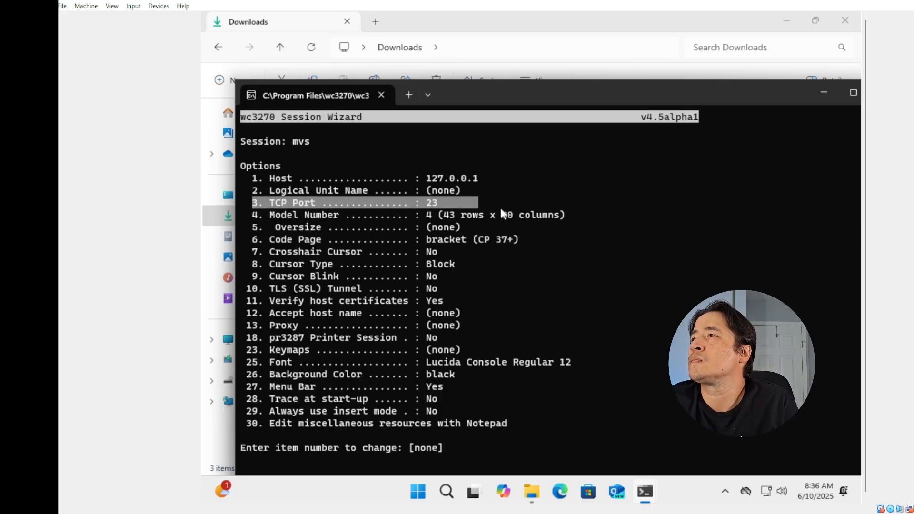
pyautogui.moveTo(481, 454)
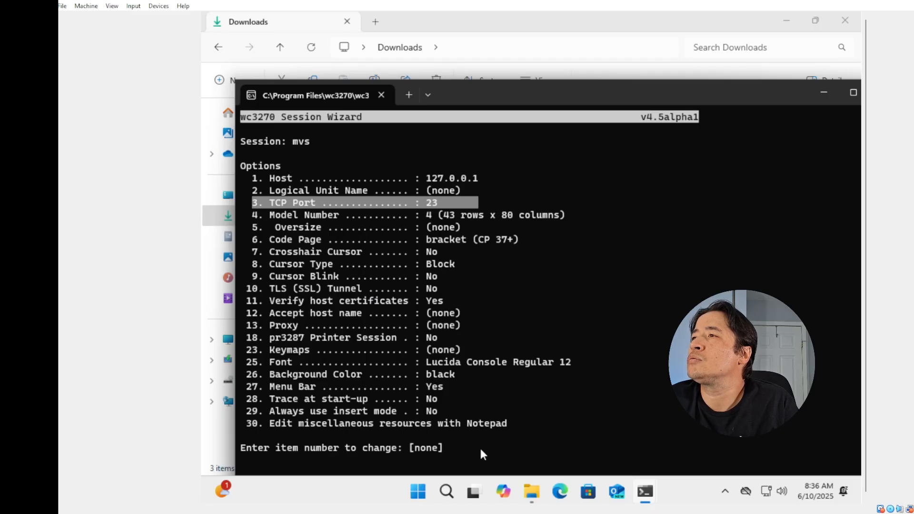
pyautogui.moveTo(318, 253)
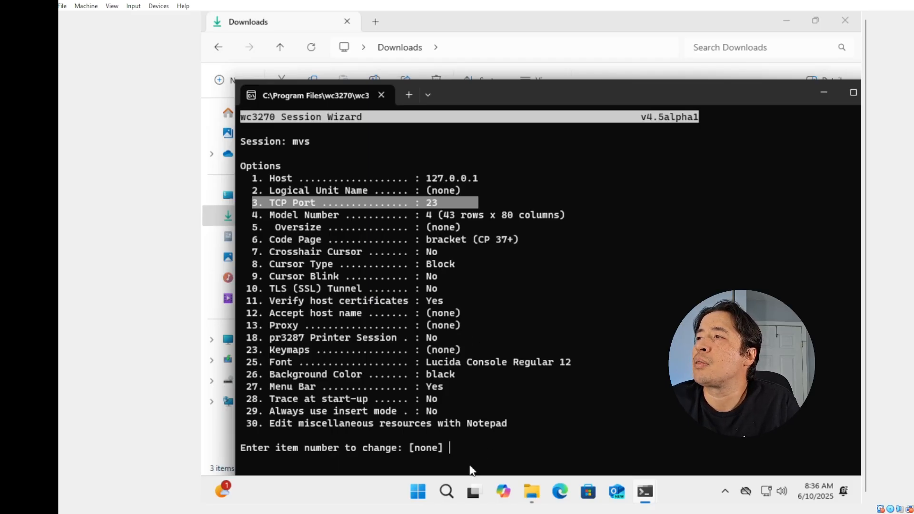
# Set TCP port 3270, create the session file and desktop shortcut, and quit the wizard
pyautogui.write('3')
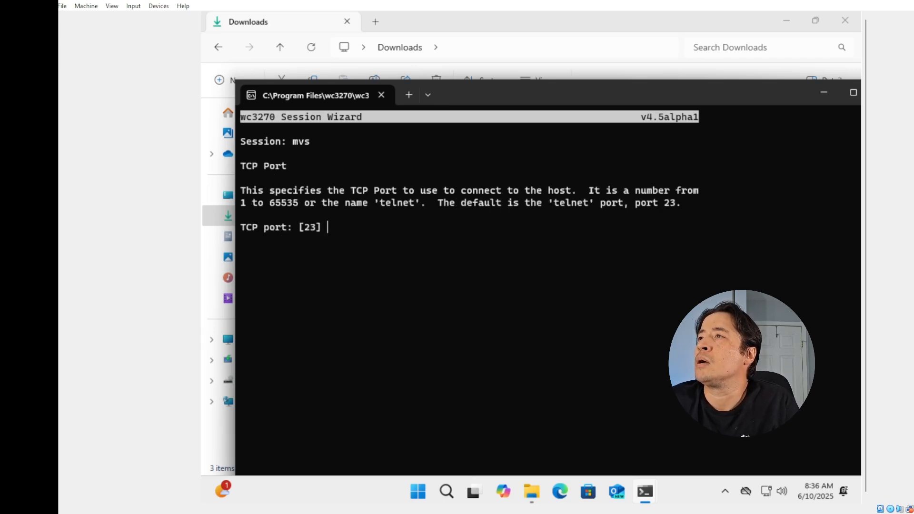
pyautogui.write('327')
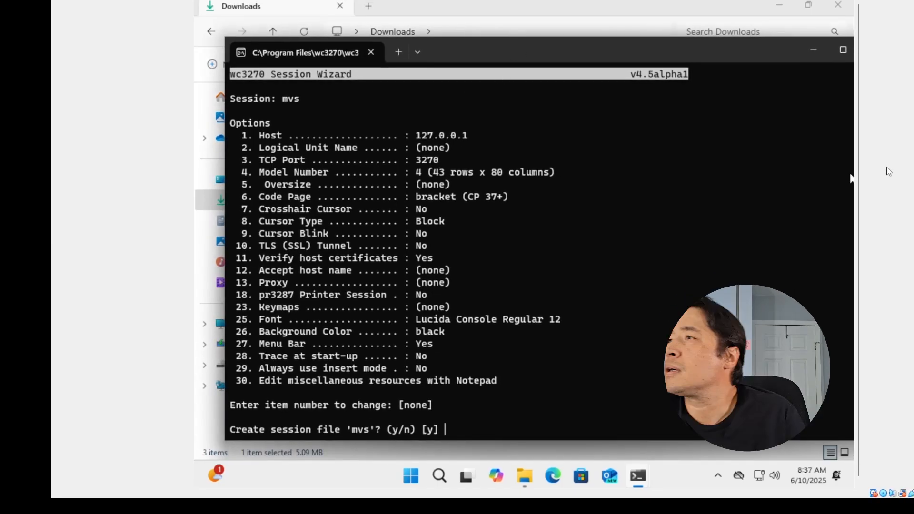
pyautogui.write('y')
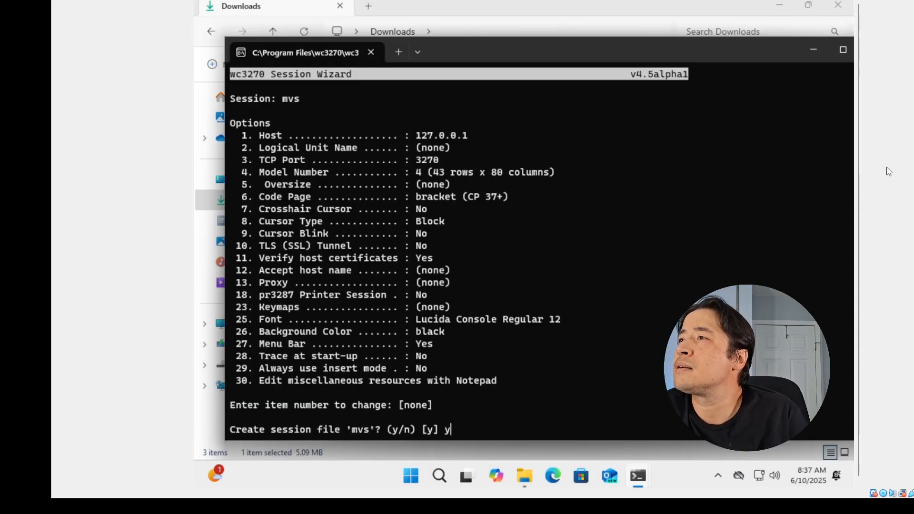
pyautogui.press('enter')
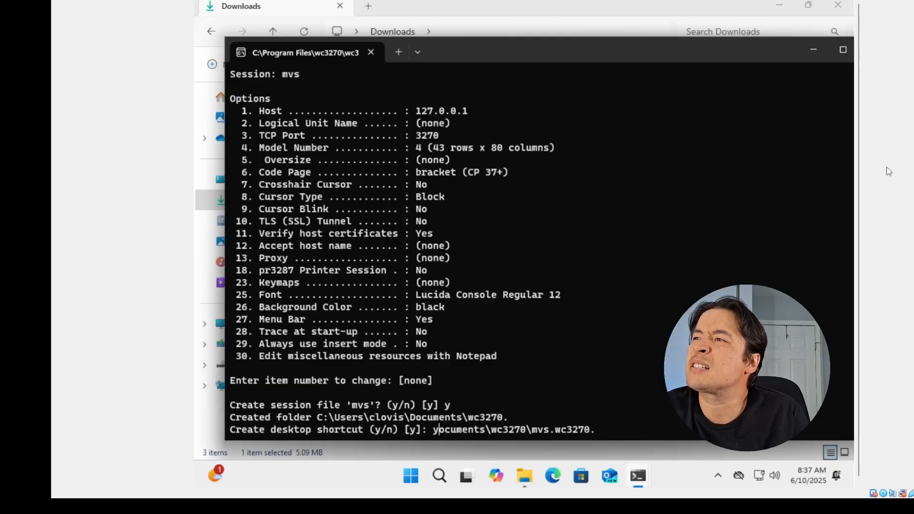
pyautogui.write('y')
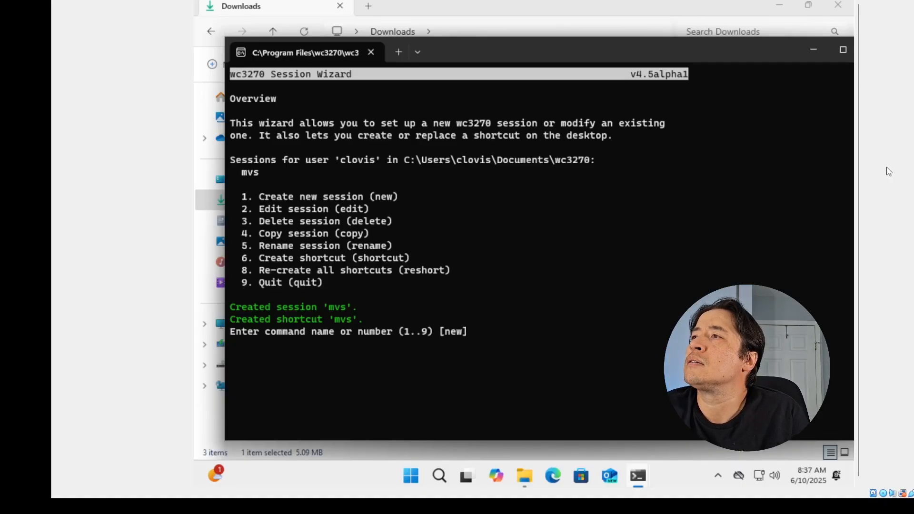
pyautogui.write('9')
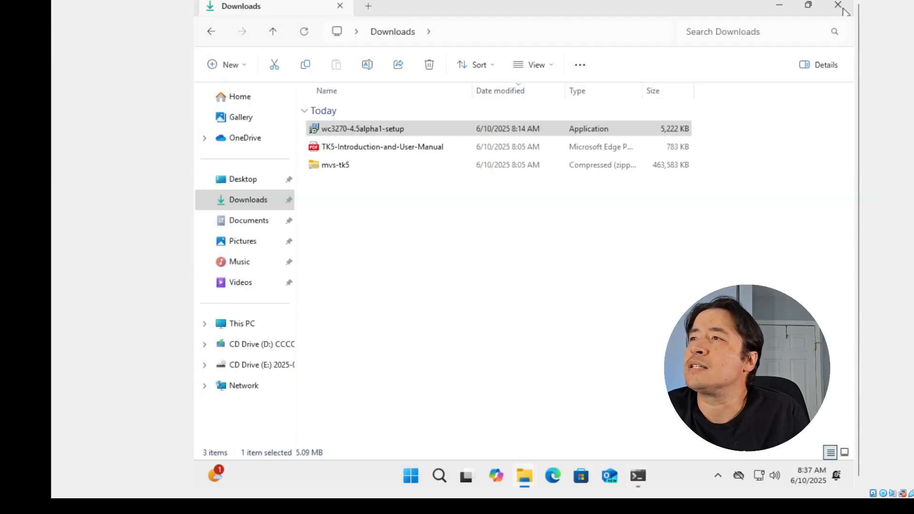
# Launch the mvs desktop shortcut and bring the connected wc3270 terminal to the front
pyautogui.click(838, 6)
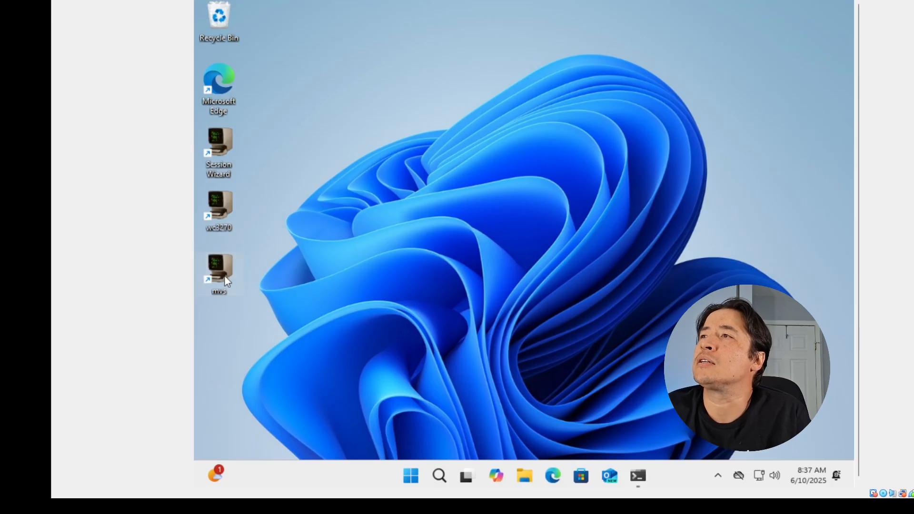
pyautogui.doubleClick(219, 274)
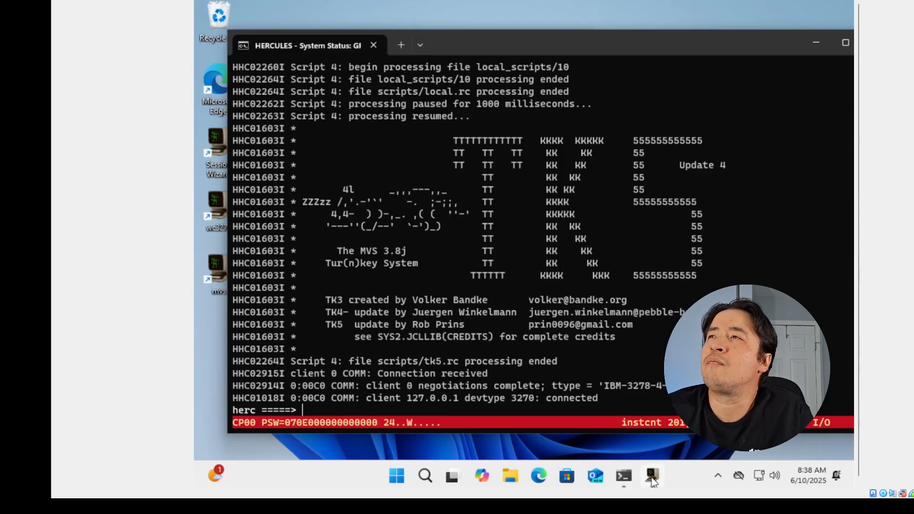
pyautogui.click(651, 476)
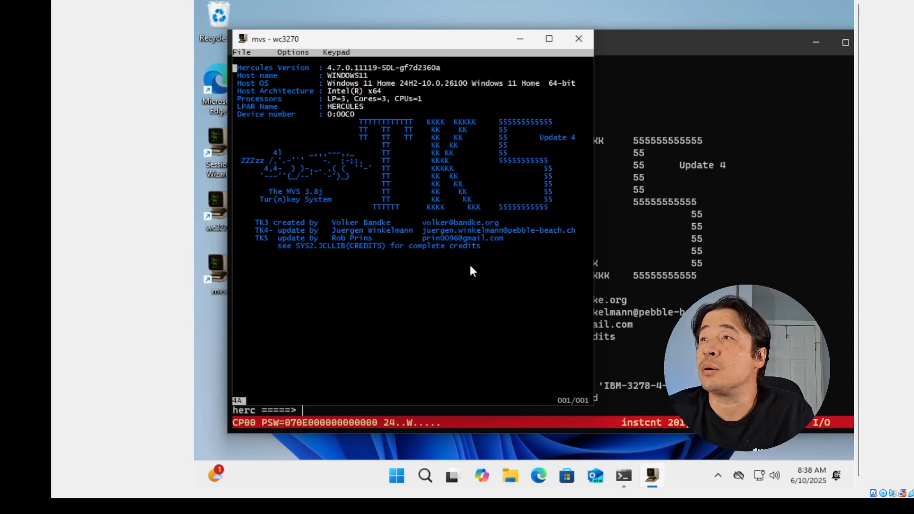
pyautogui.moveTo(450, 302)
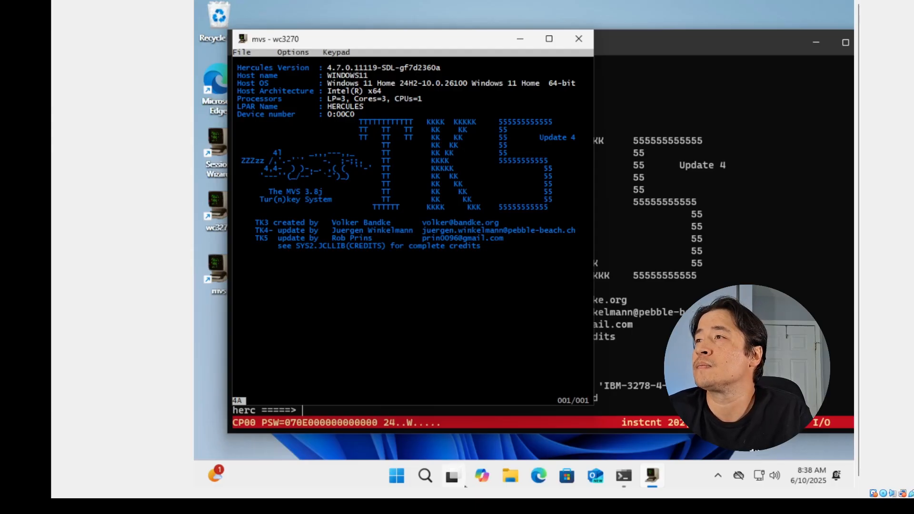
pyautogui.click(548, 38)
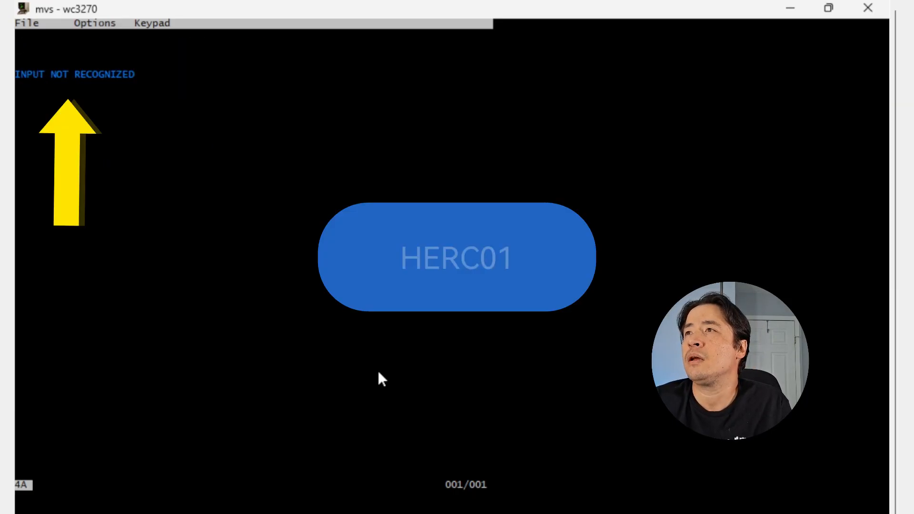
# Log on to TSO as HERC01 and reach the ISPF primary option menu
pyautogui.write('herc')
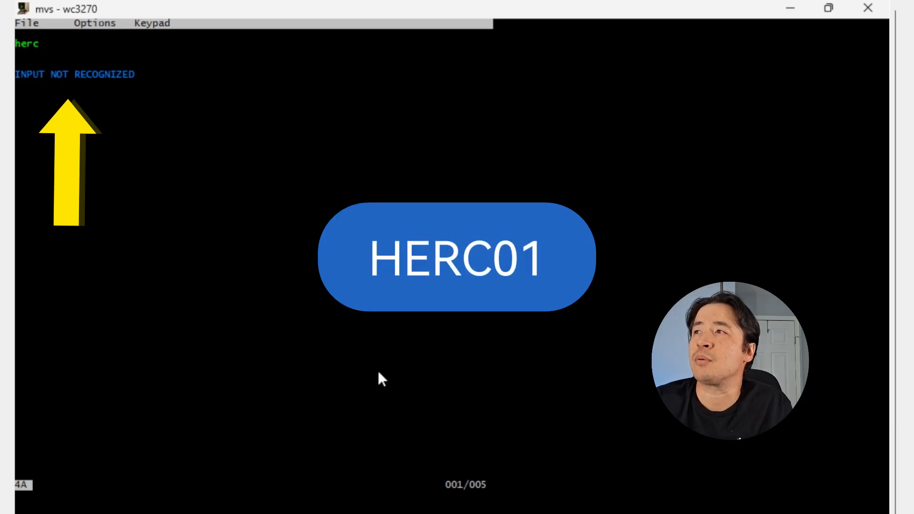
pyautogui.write('01')
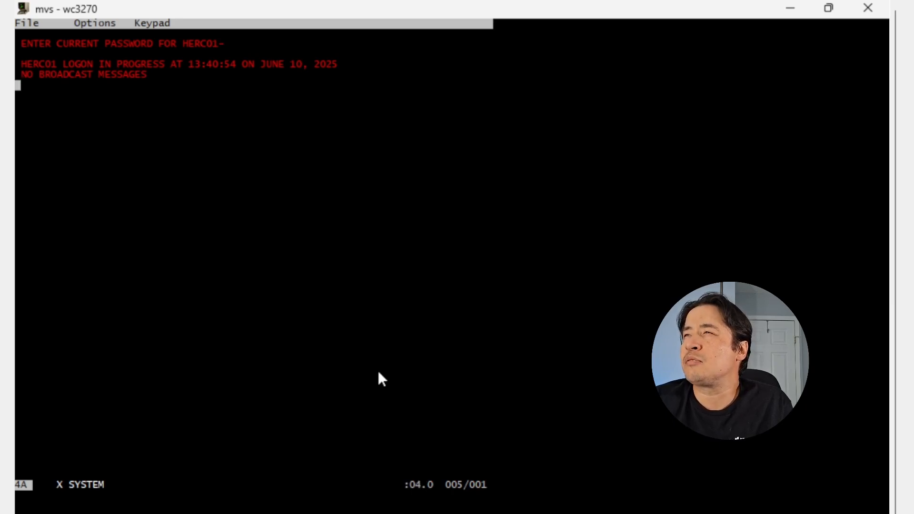
pyautogui.press('enter')
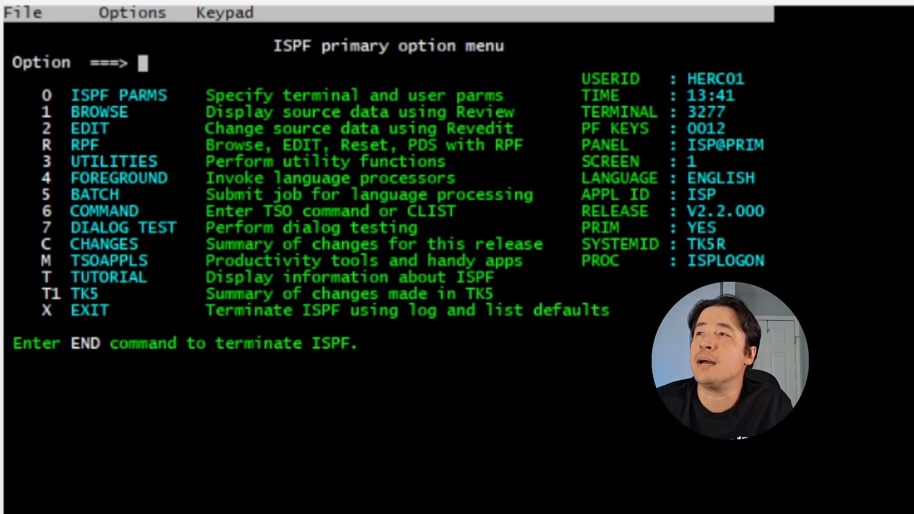
pyautogui.write('=')
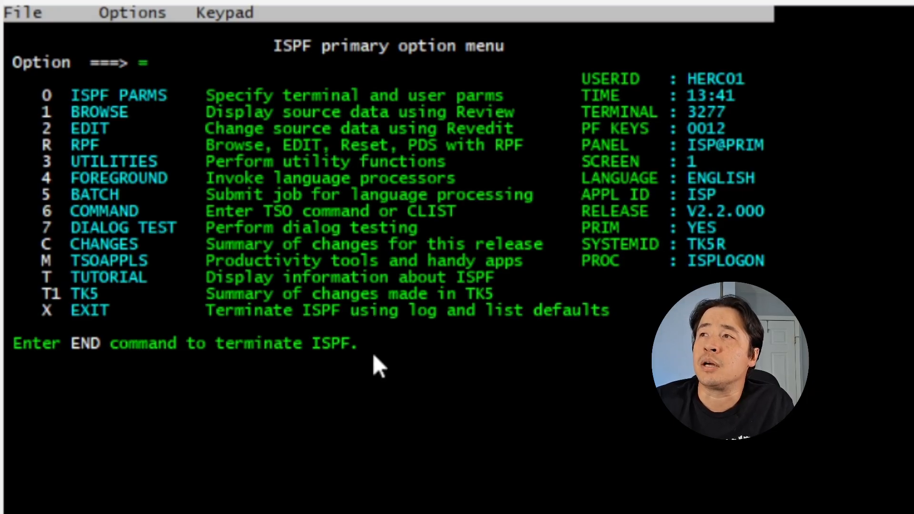
# Jump to option 3.4 and enter data set prefix sys2.jcllib to list its members
pyautogui.write('3.')
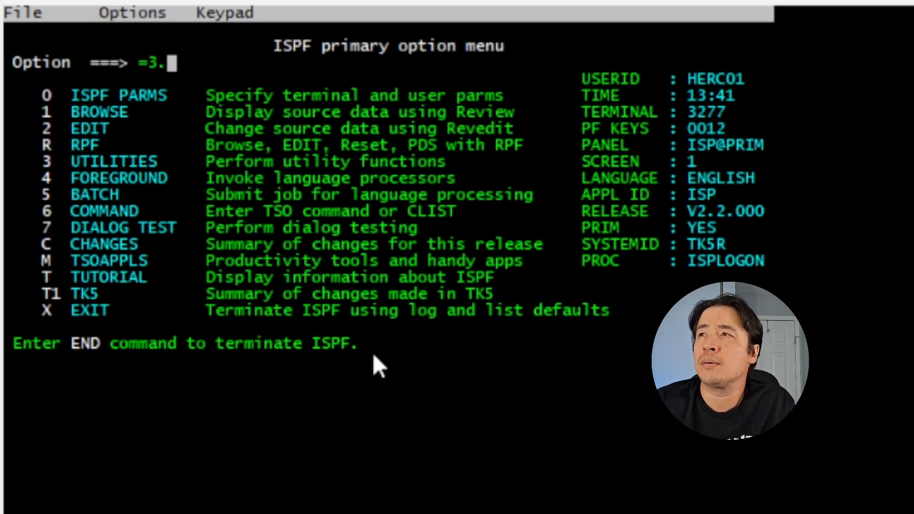
pyautogui.press('enter')
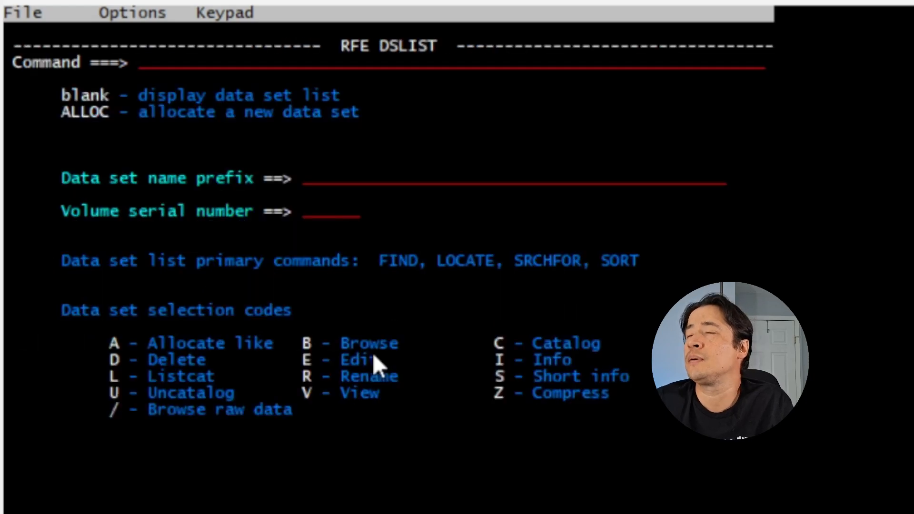
pyautogui.write('sy')
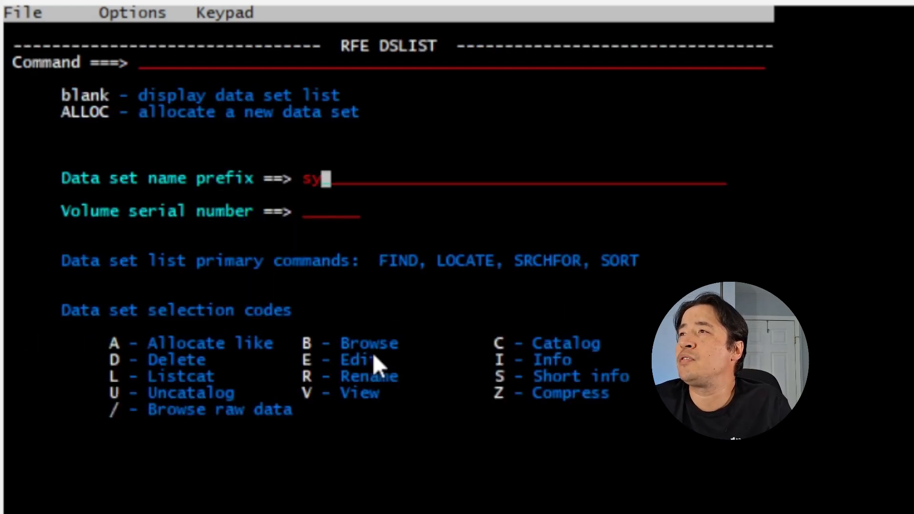
pyautogui.write('s2.')
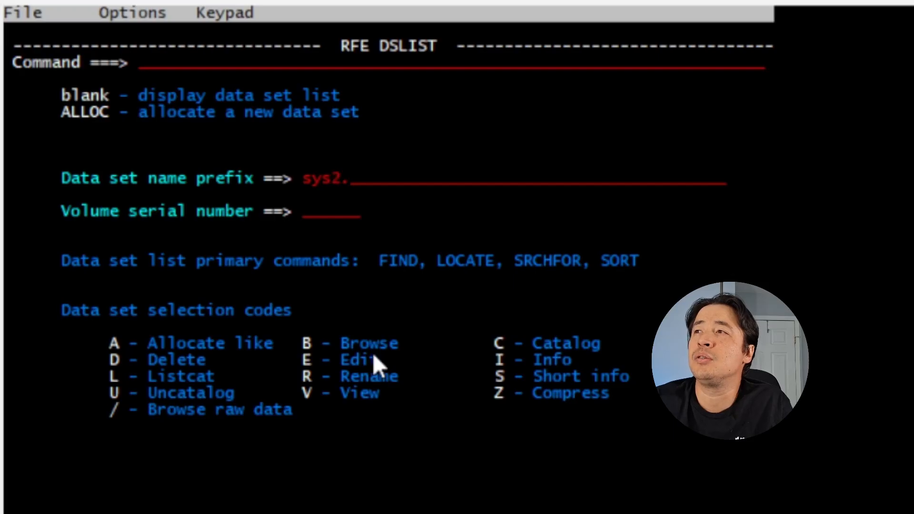
pyautogui.write('jcll')
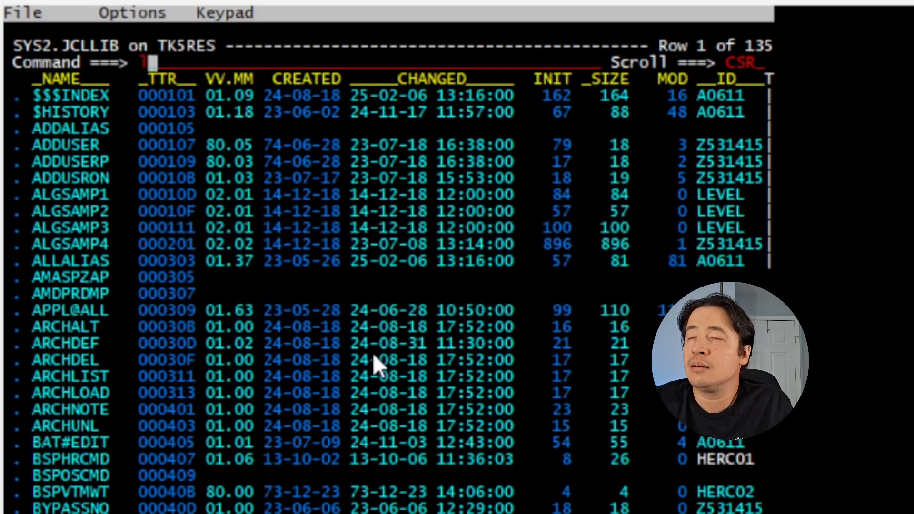
# Locate the TESTCOB member in SYS2.JCLLIB for editing its MSGCLASS to X
pyautogui.write('tes')
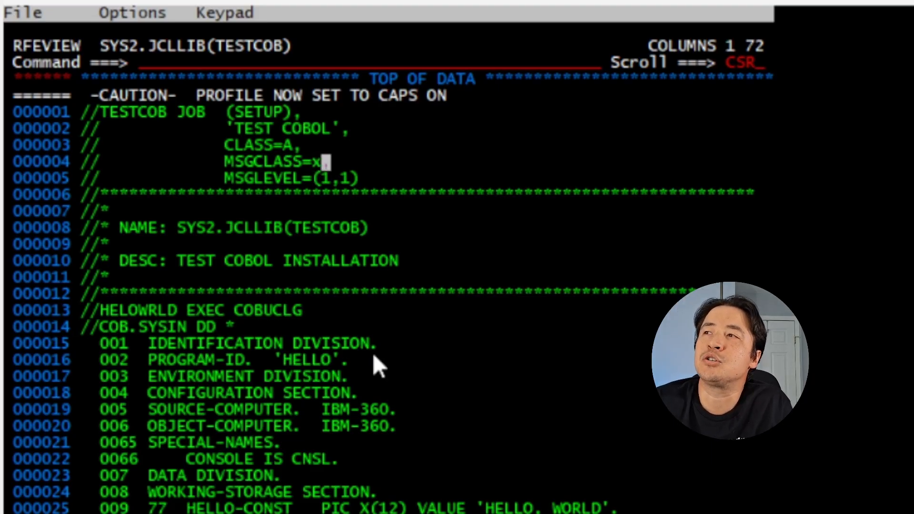
# Apply the MSGCLASS=X edit and submit the TESTCOB job with sub
pyautogui.press('Enter')
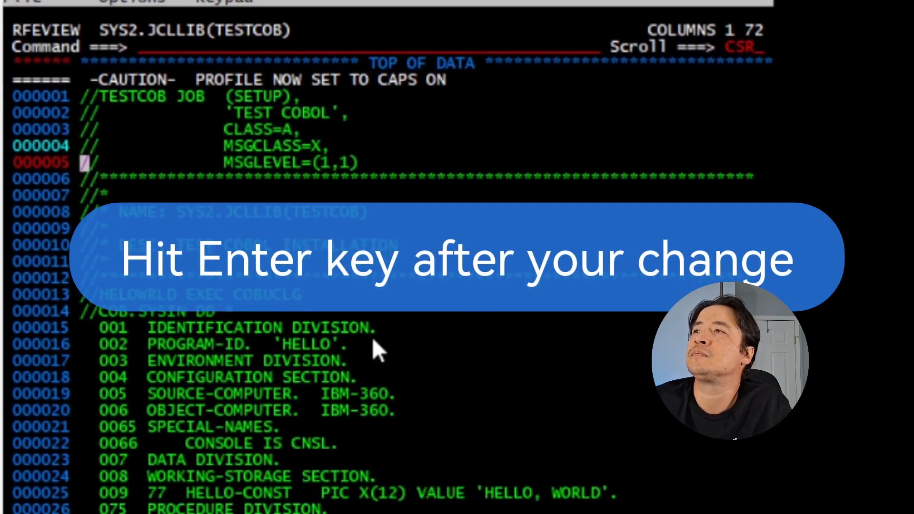
pyautogui.press('Return')
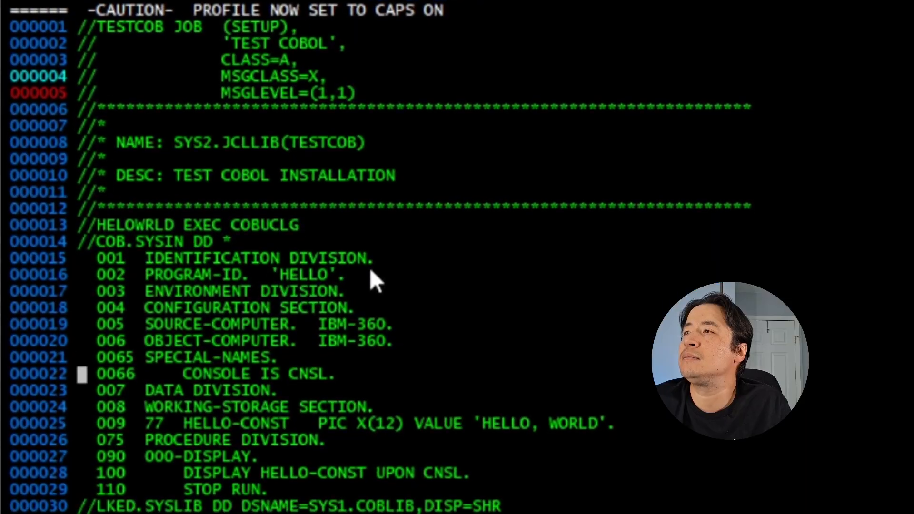
pyautogui.scroll(-3)
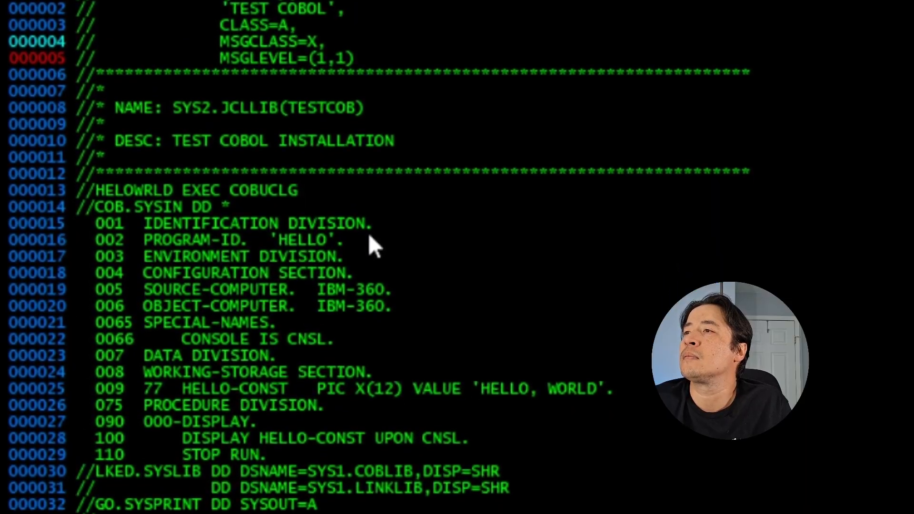
pyautogui.scroll(-3)
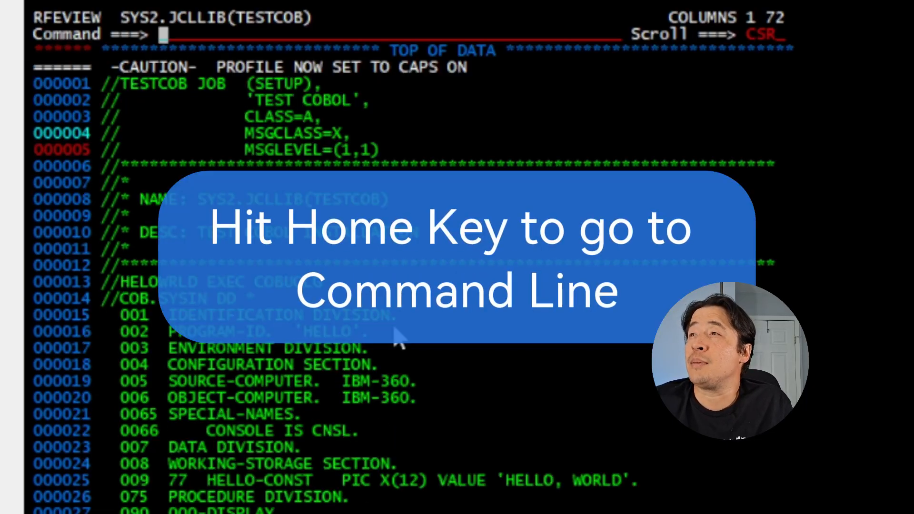
pyautogui.write('sub')
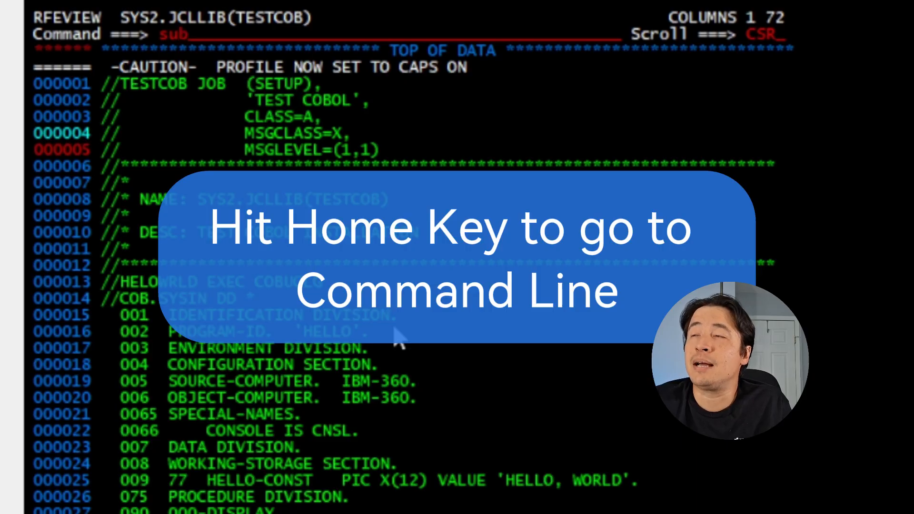
pyautogui.press('Home')
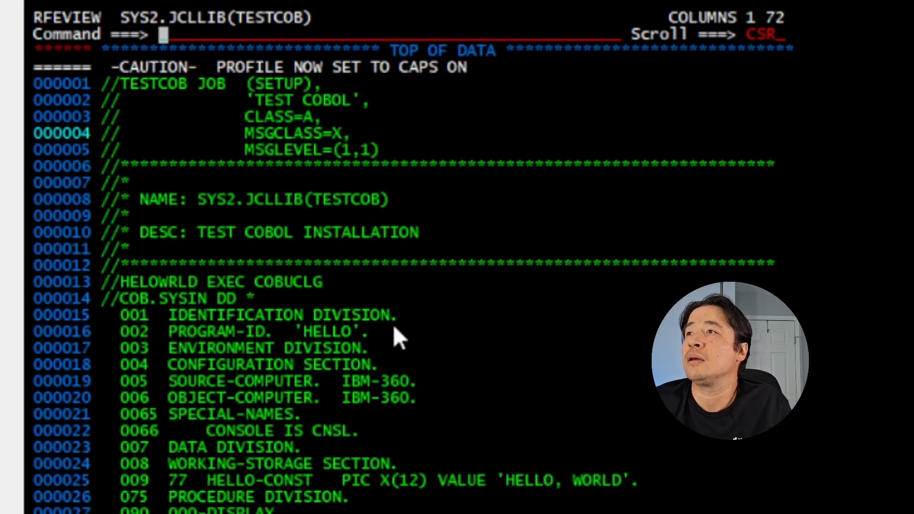
# Enter cancel on the command line to leave TESTCOB unsaved
pyautogui.write('c')
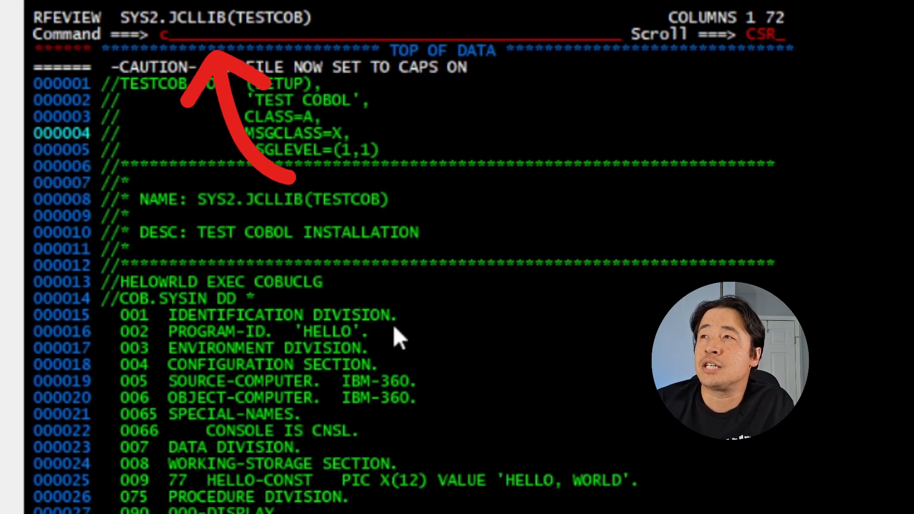
pyautogui.write('ancel')
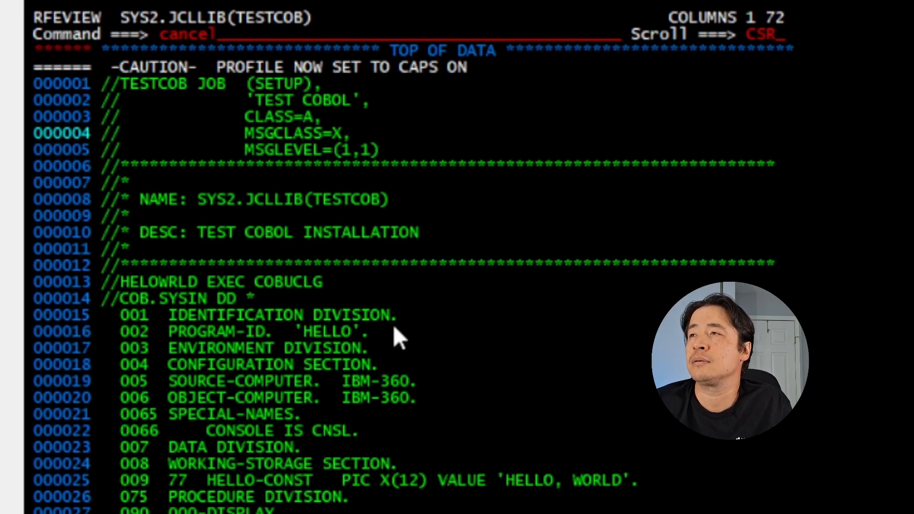
# Cancel out of TESTCOB and jump via =3.8 to the sysout list showing JOB00001
pyautogui.press('Enter')
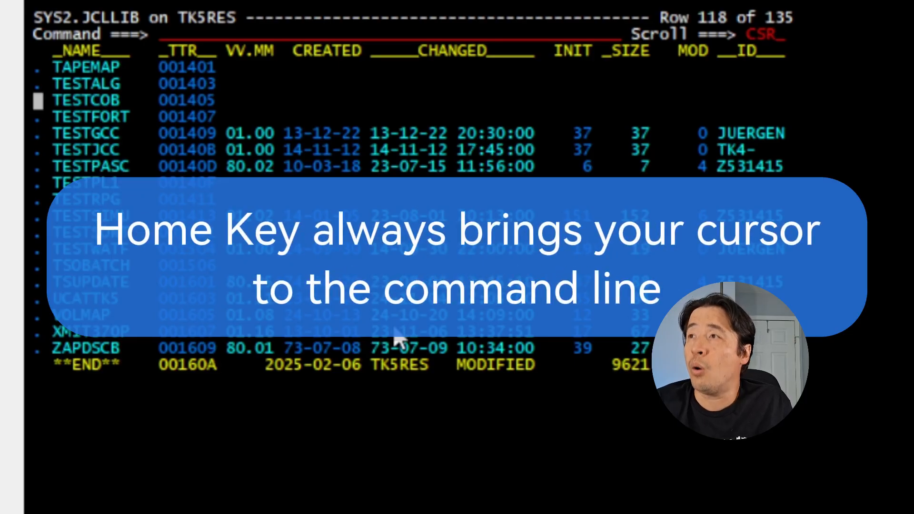
pyautogui.press('Home')
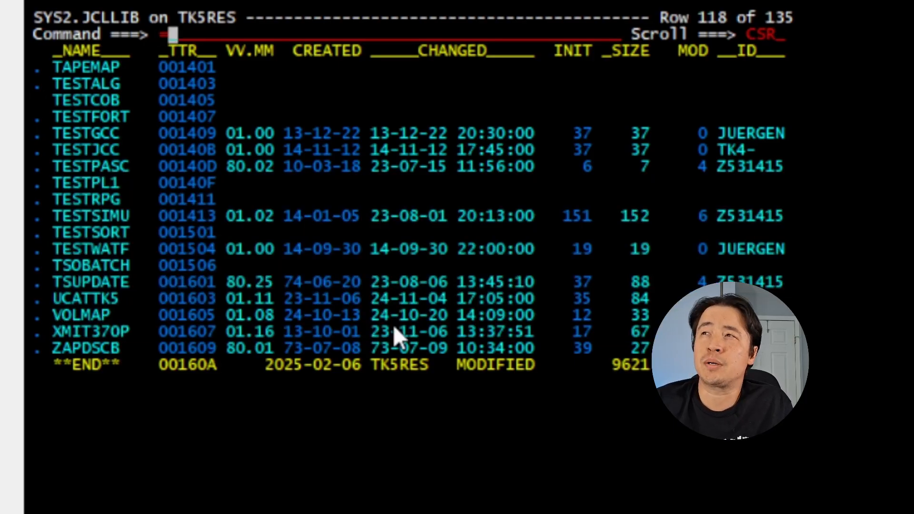
pyautogui.write('3.8')
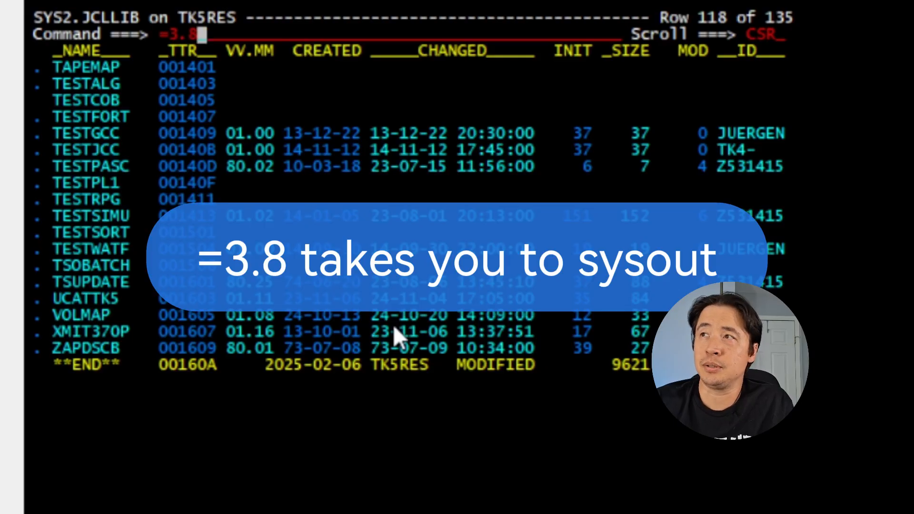
pyautogui.press('Enter')
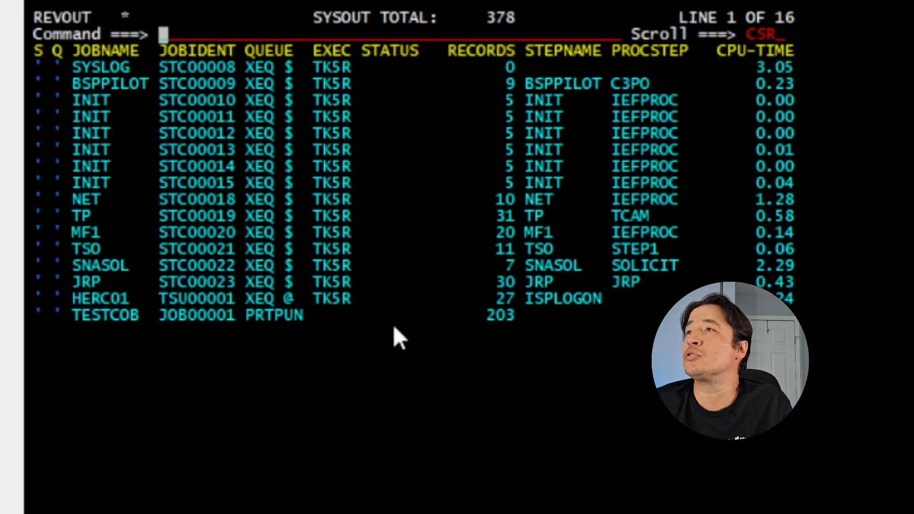
pyautogui.moveTo(458, 36)
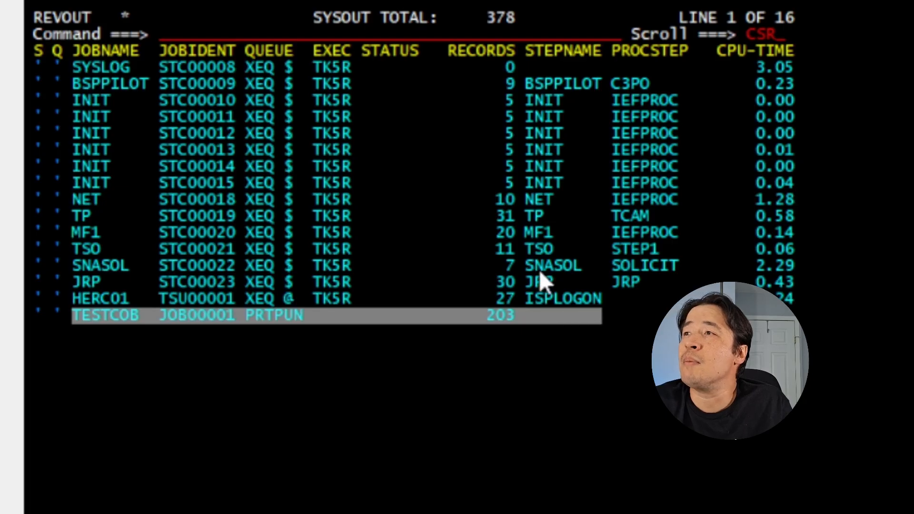
pyautogui.moveTo(184, 236)
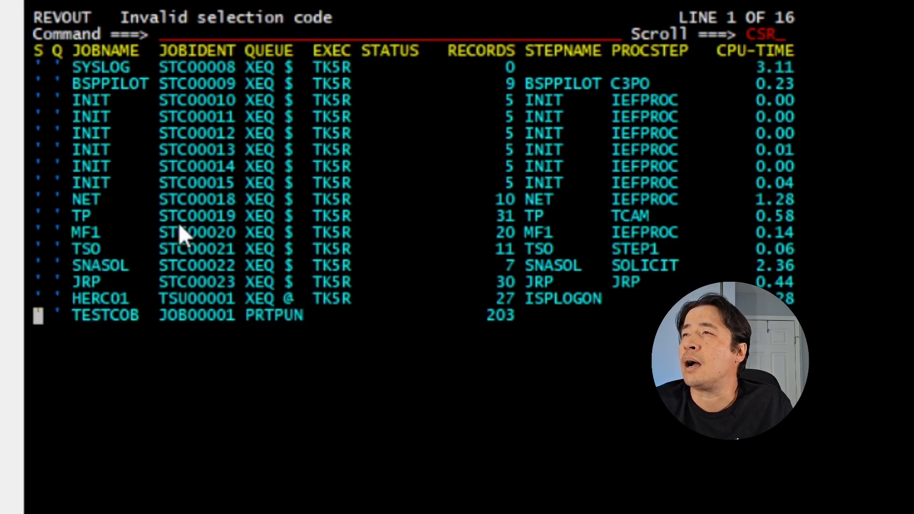
# Select TESTCOB's output with s and page to HELLO, WORLD and condition code 0000
pyautogui.write('s')
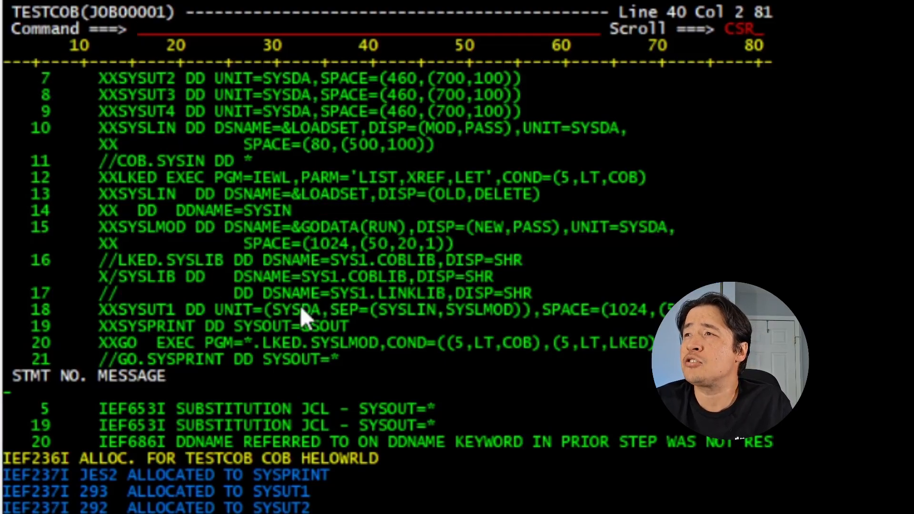
pyautogui.scroll(-3)
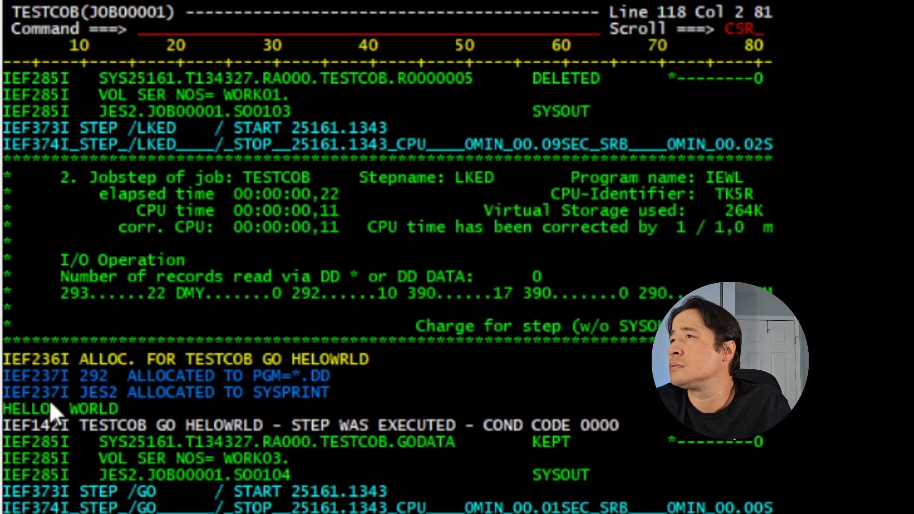
pyautogui.moveTo(132, 420)
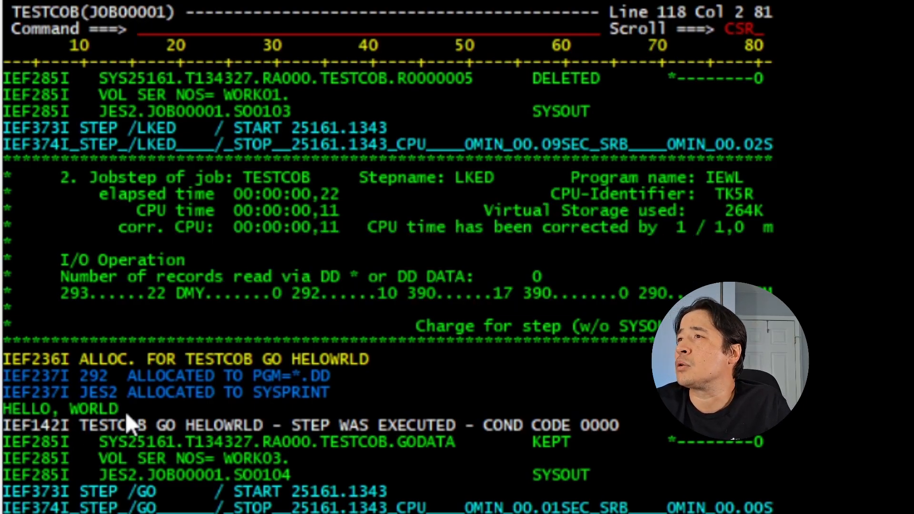
pyautogui.doubleClick(58, 408)
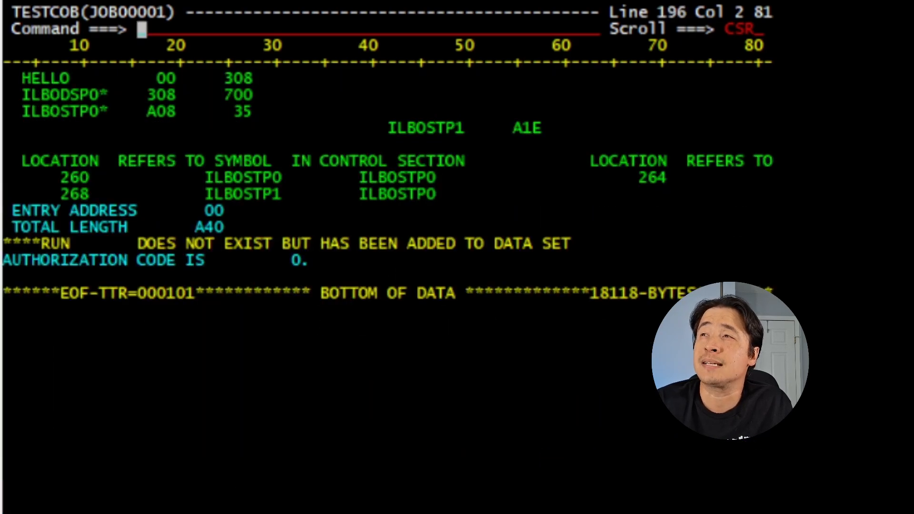
pyautogui.scroll(3)
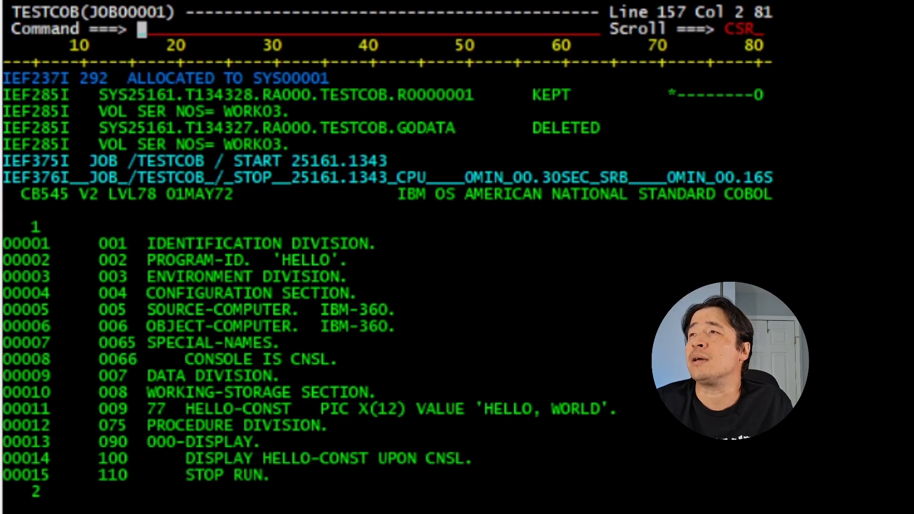
pyautogui.scroll(-3)
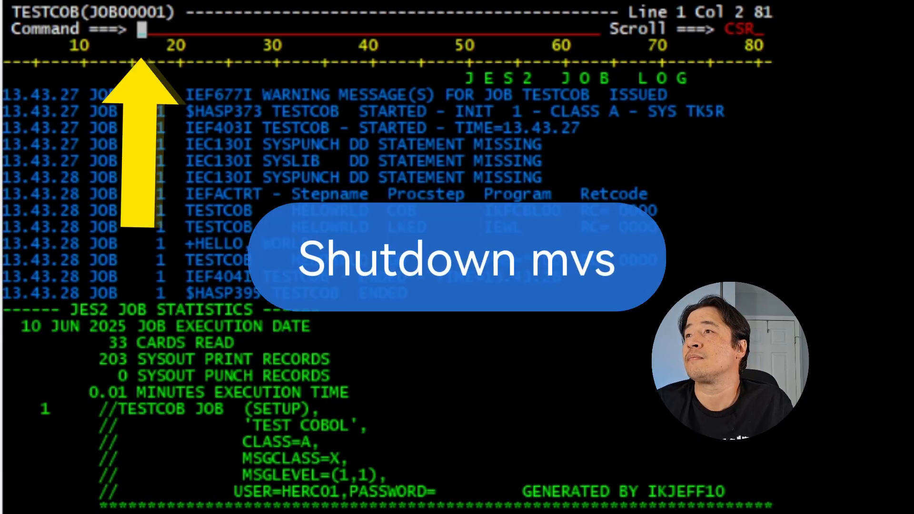
# Exit the review tool with =x back to TSO READY
pyautogui.write('=')
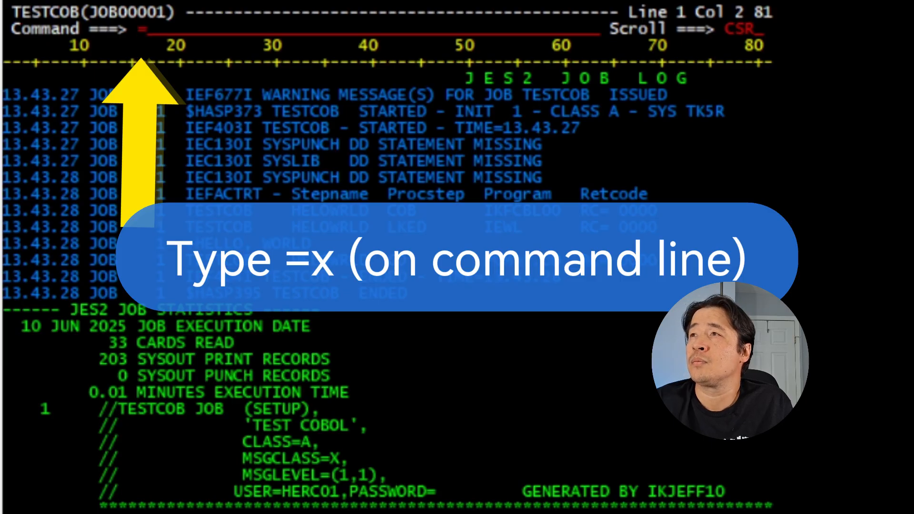
pyautogui.write('x')
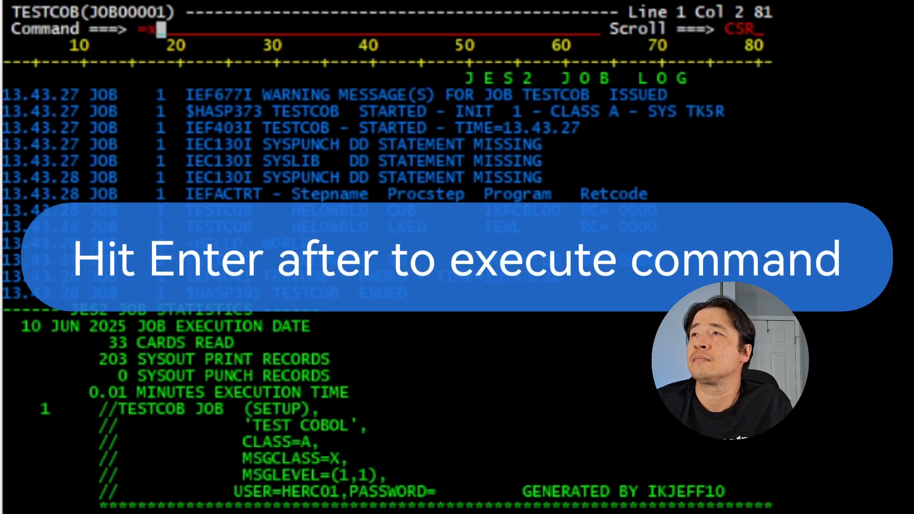
pyautogui.press('Enter')
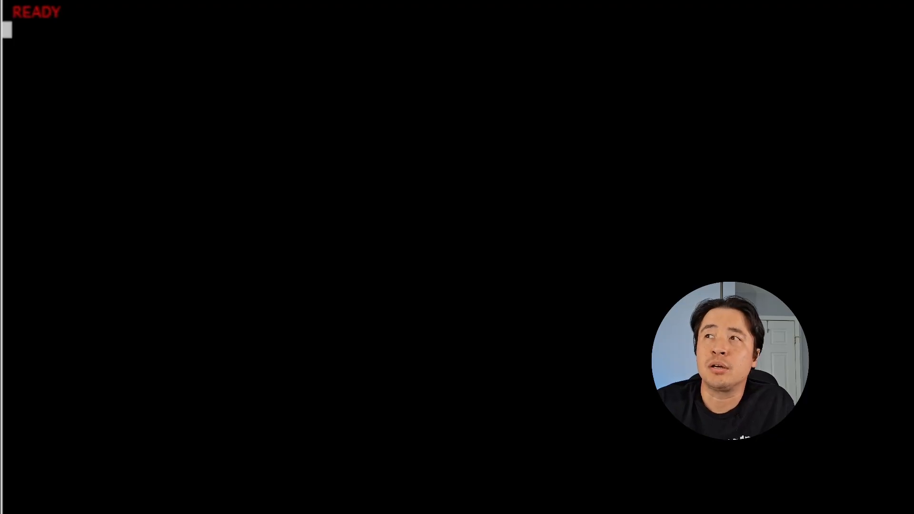
# Submit the shutdown job and log HERC01 off TSO with logoff
pyautogui.write('shutd')
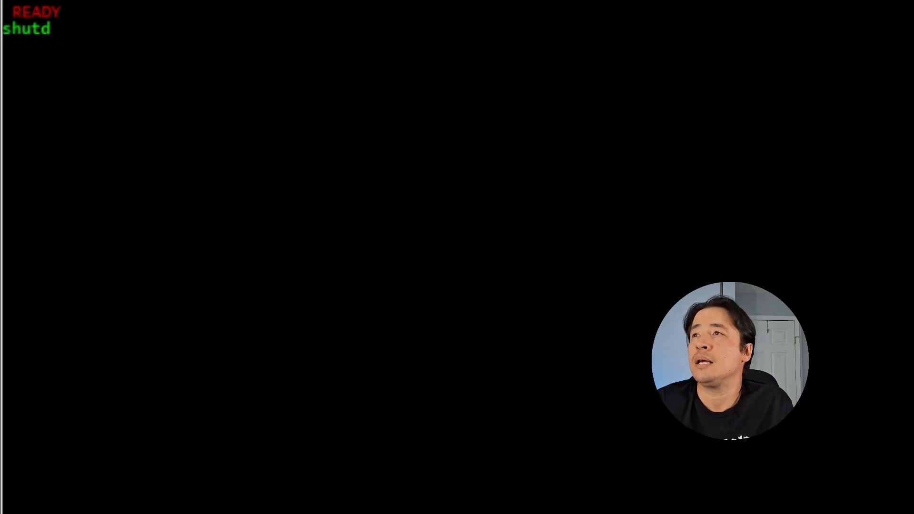
pyautogui.write('own')
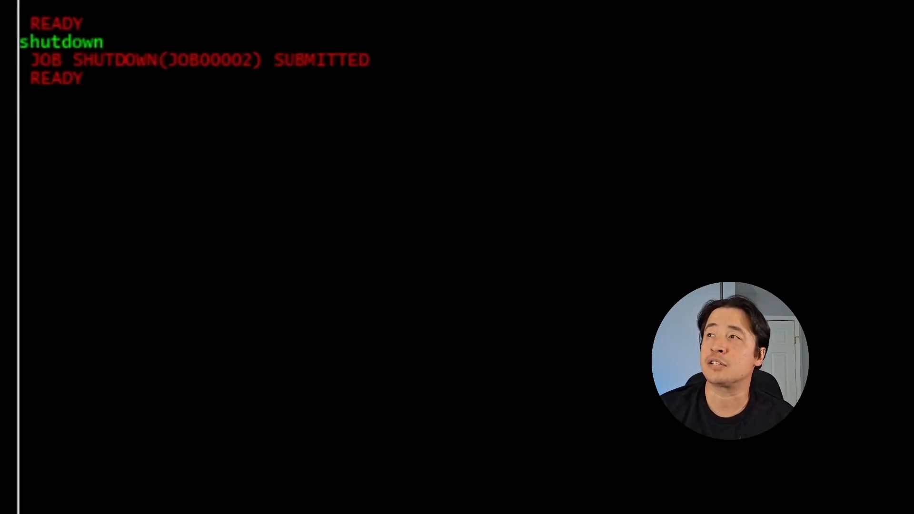
pyautogui.write('logoff')
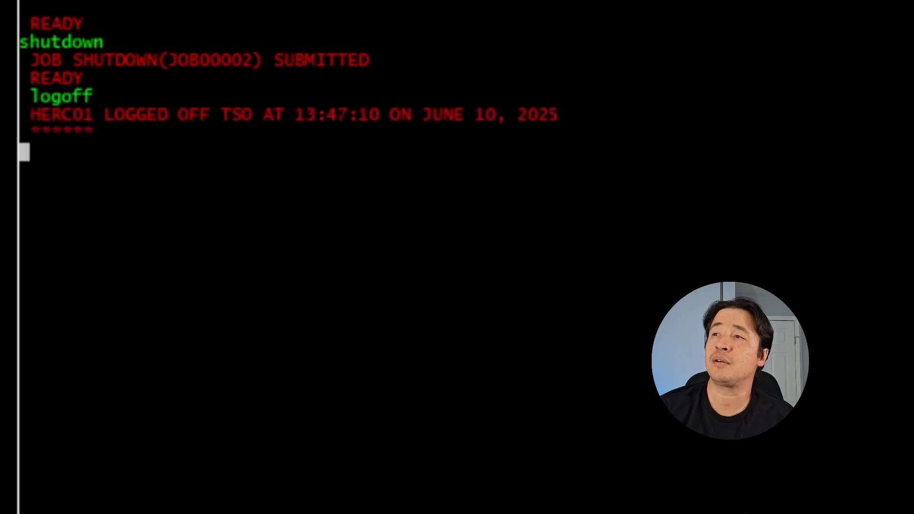